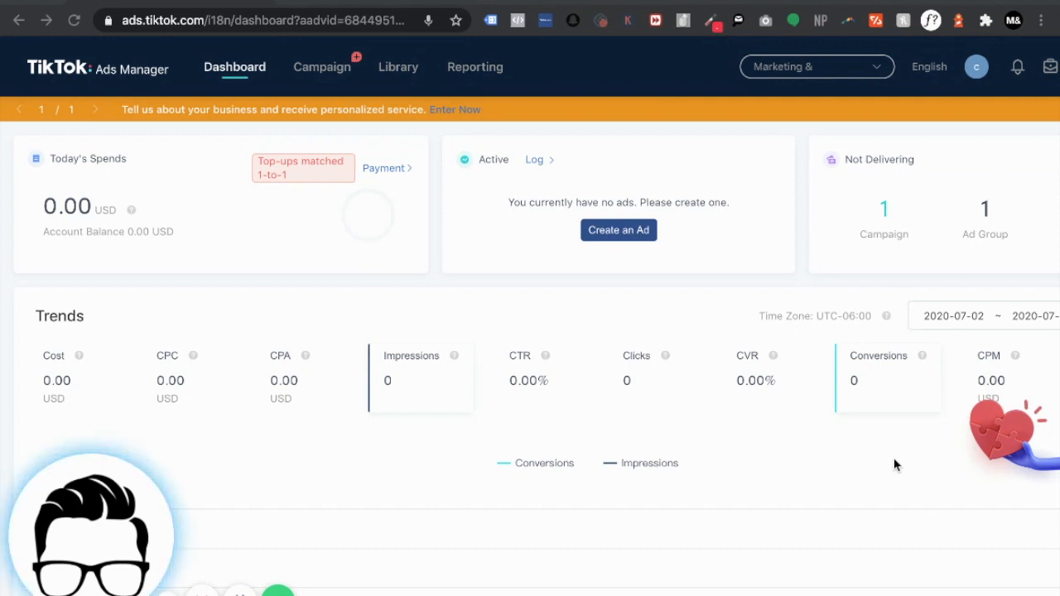
{"action": "mouse_move", "coordinate": [557, 91]}
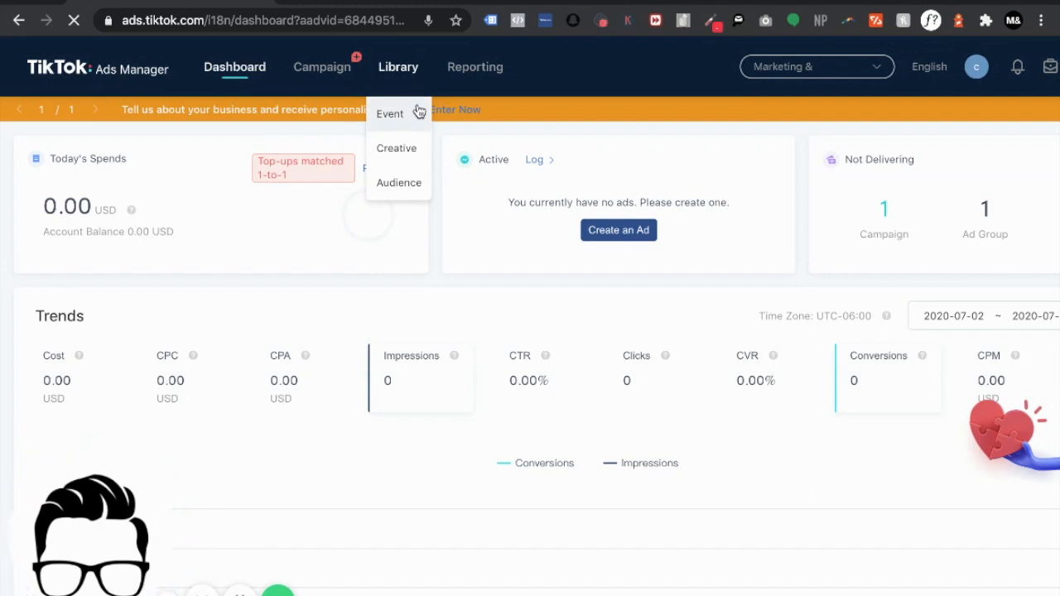
Step: Reach the Website Pixel management list via Library > Event
{"action": "left_click", "coordinate": [389, 113]}
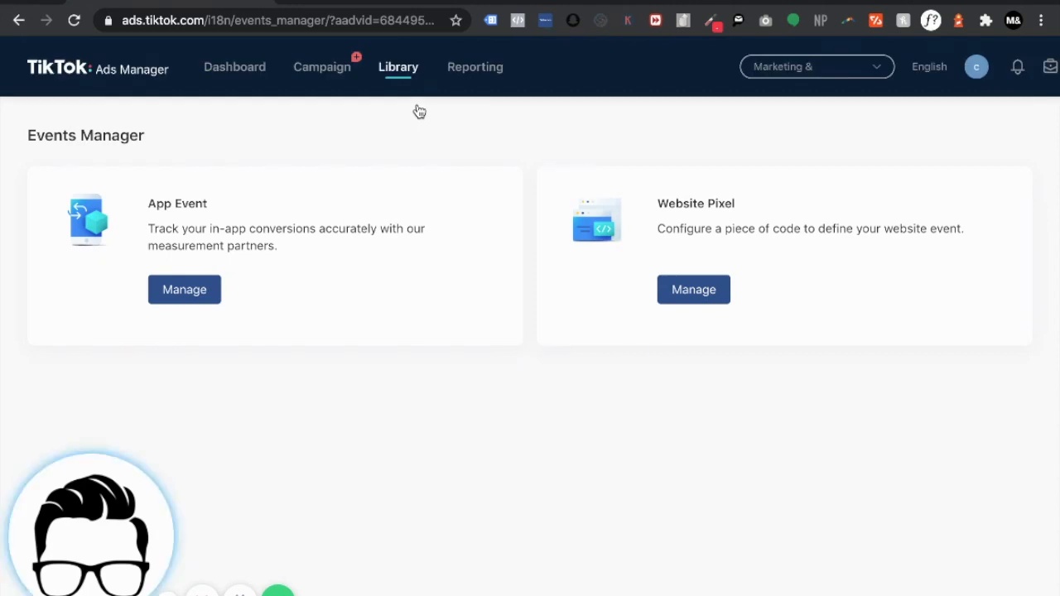
{"action": "mouse_move", "coordinate": [600, 222]}
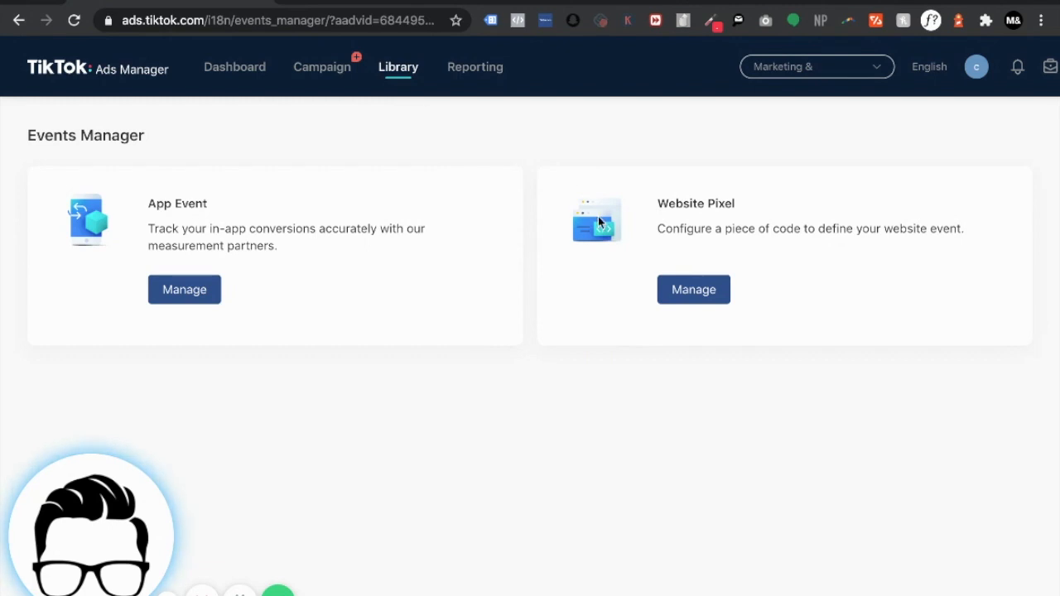
{"action": "left_click", "coordinate": [693, 289]}
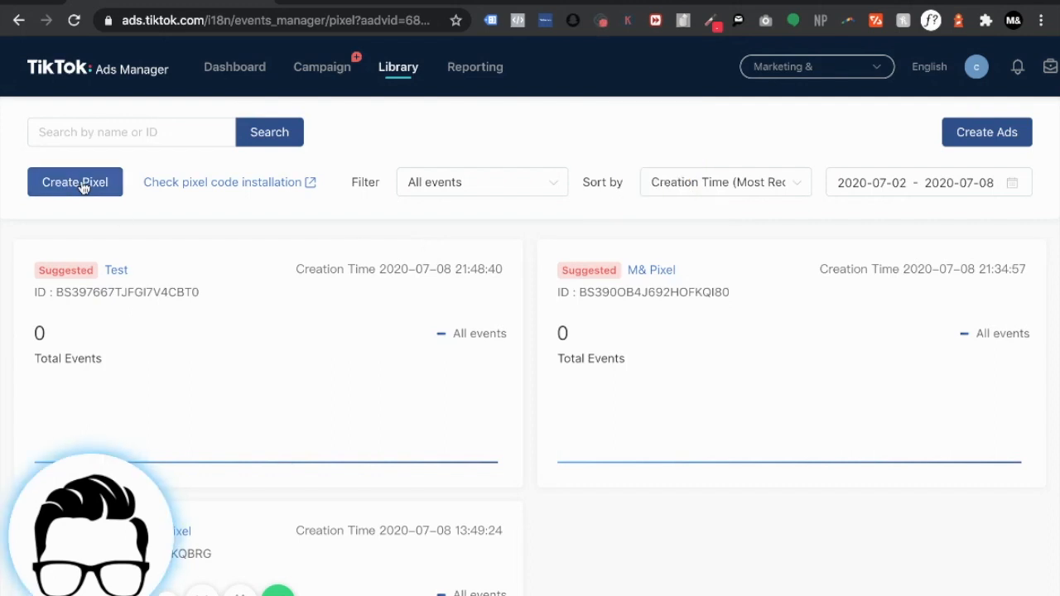
Step: Start a new pixel and name it 'Tutorial'
{"action": "left_click", "coordinate": [74, 180]}
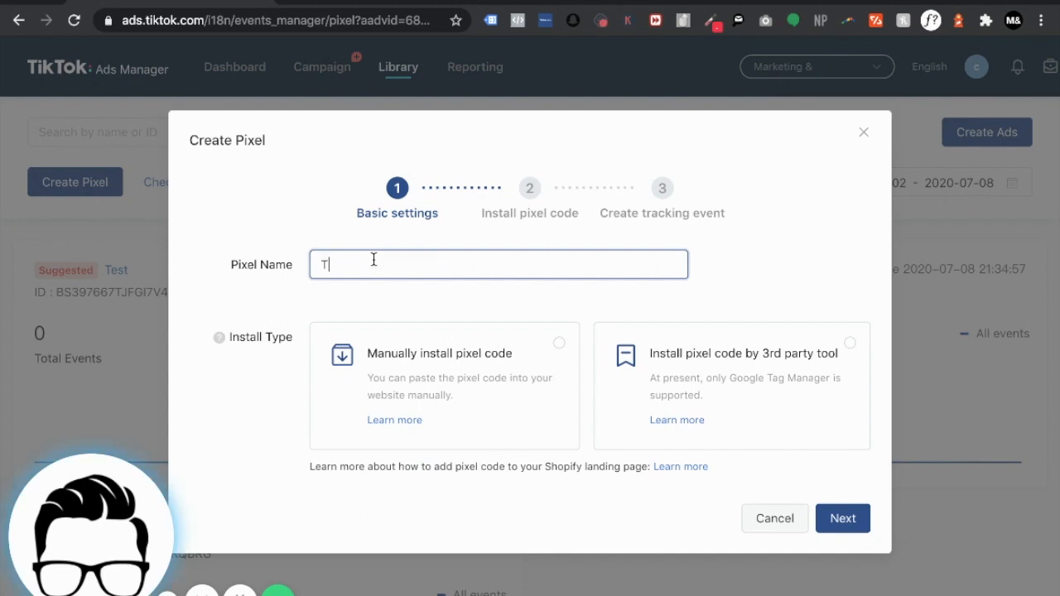
{"action": "type", "text": "Tutorial"}
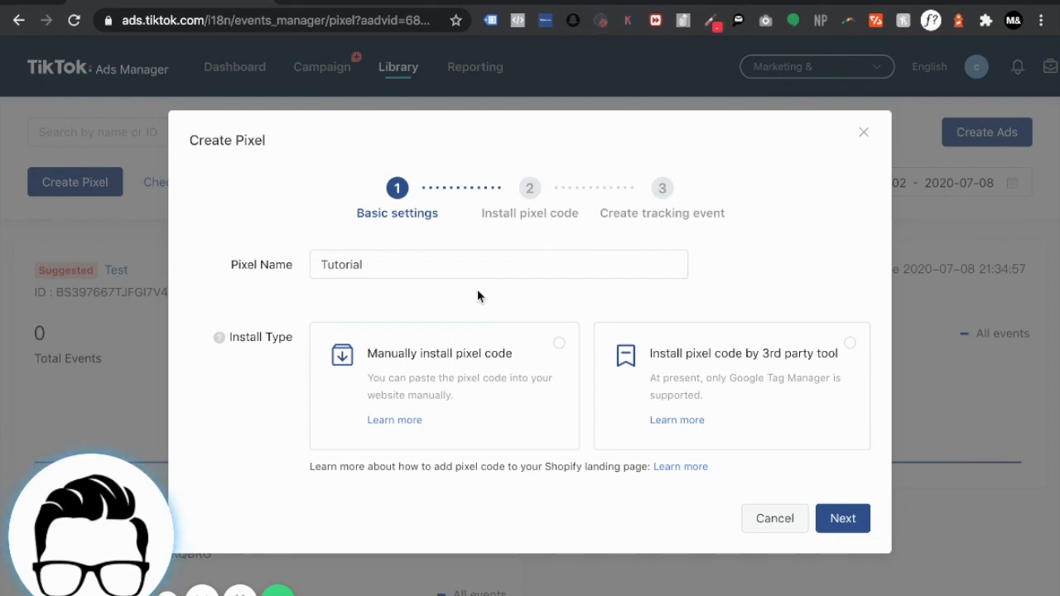
{"action": "mouse_move", "coordinate": [491, 298]}
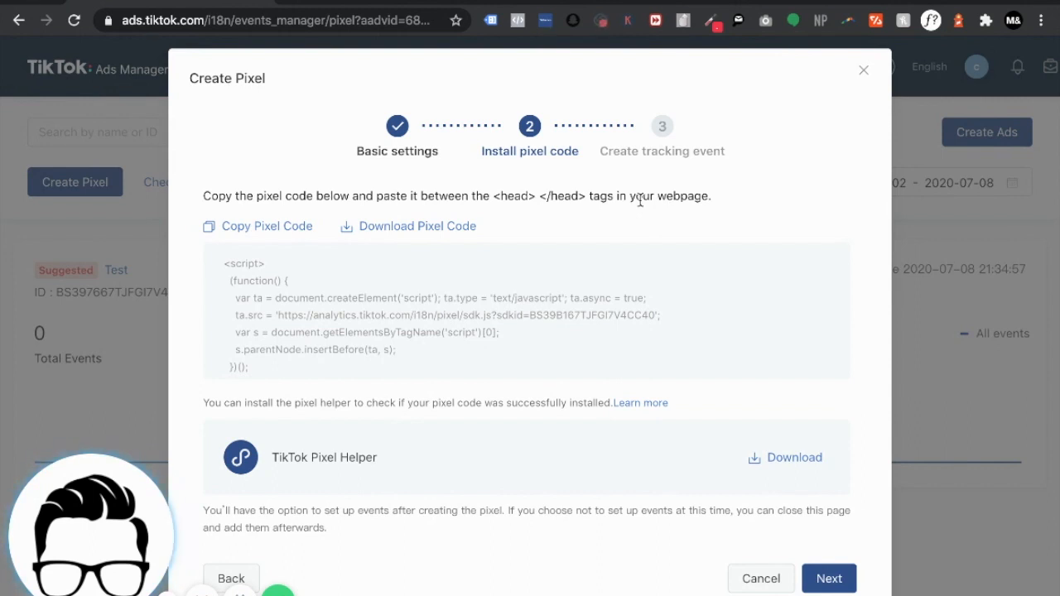
{"action": "mouse_move", "coordinate": [410, 3]}
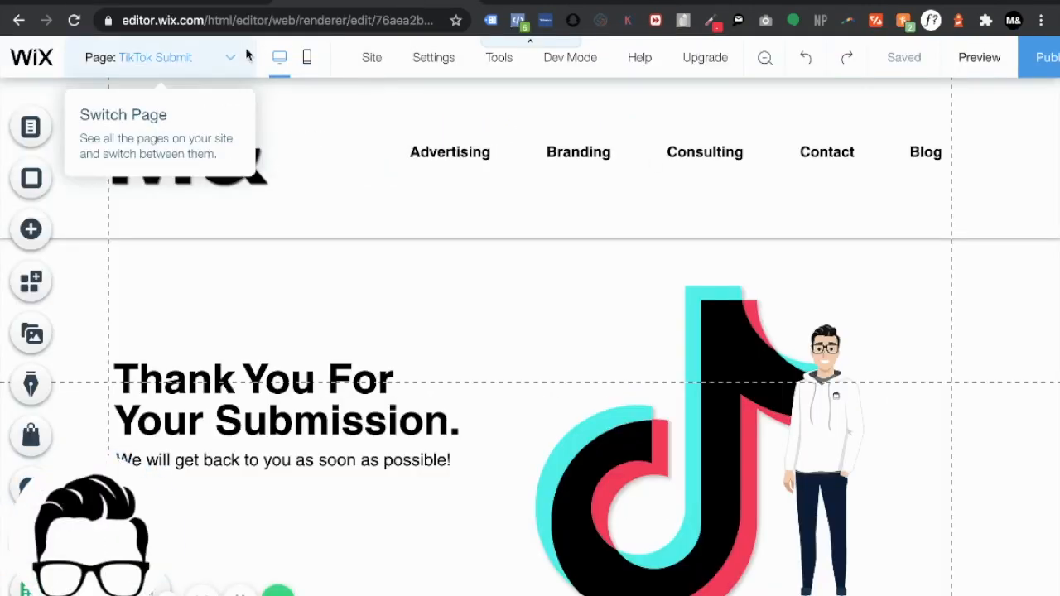
Step: Reach Tracking & Analytics in site settings and start a new Custom code tool
{"action": "left_click", "coordinate": [434, 56]}
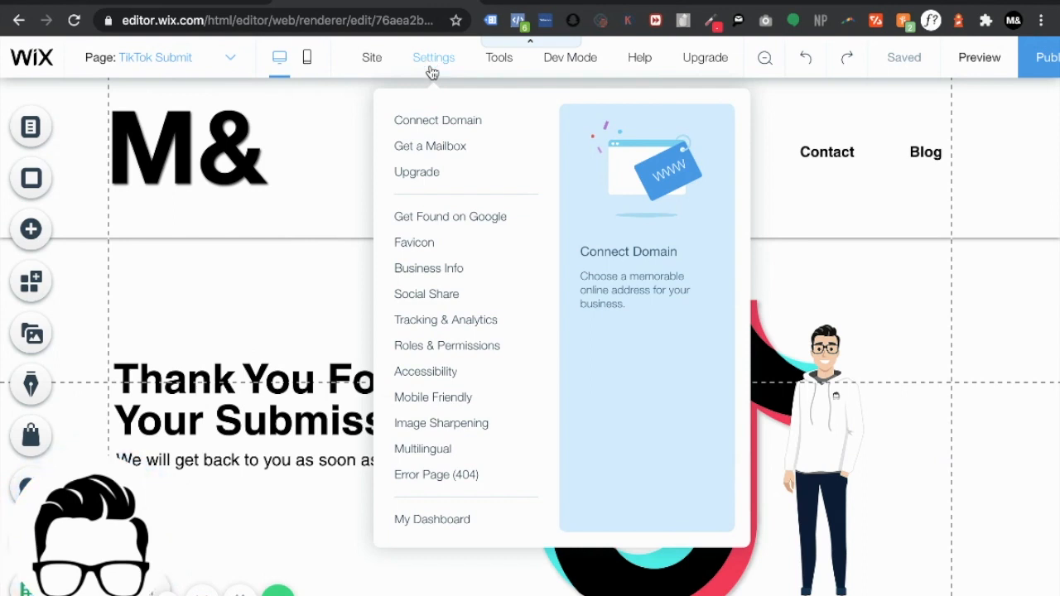
{"action": "mouse_move", "coordinate": [445, 320]}
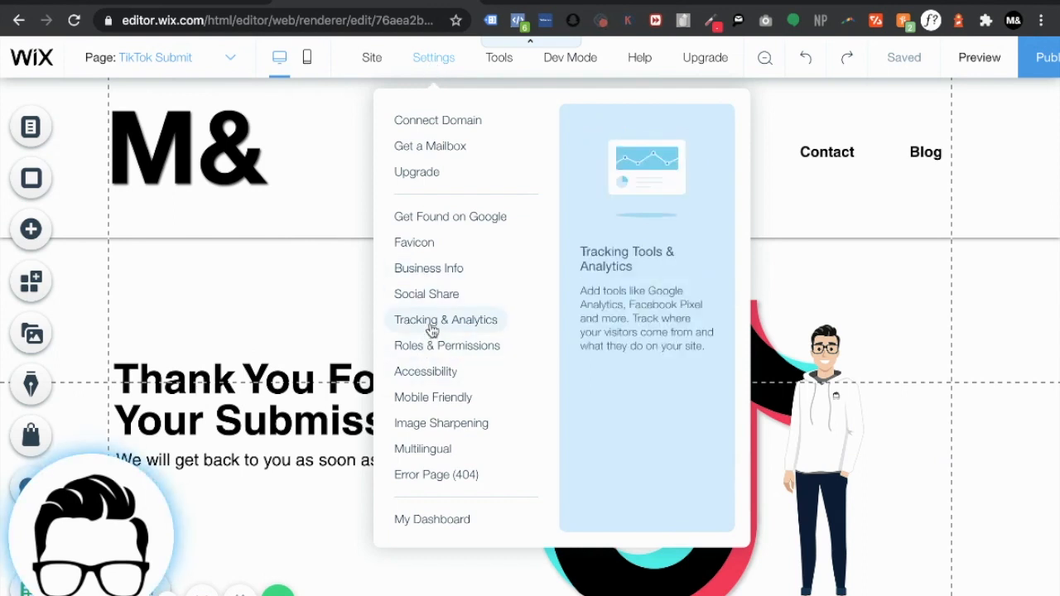
{"action": "left_click", "coordinate": [443, 320]}
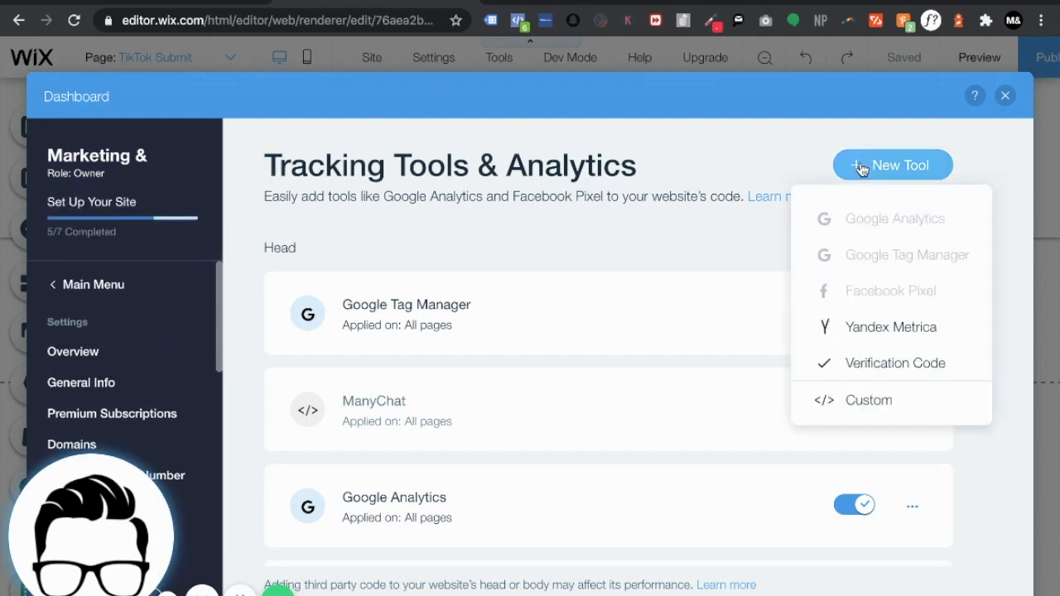
{"action": "left_click", "coordinate": [867, 399]}
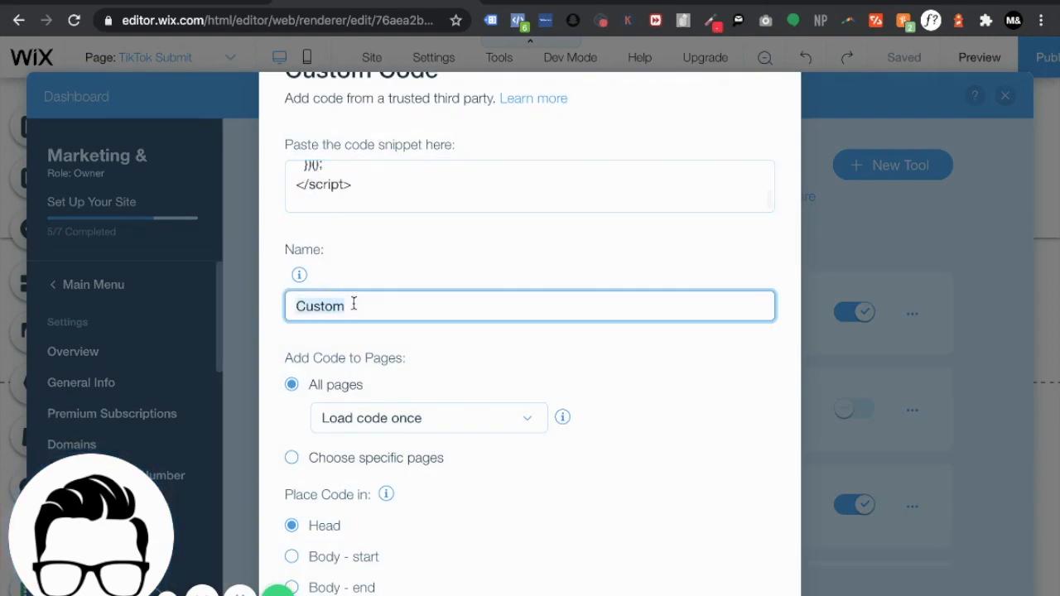
Step: Name the snippet 'TikTok Tutorial', apply it to all pages in Head, and return to the page
{"action": "type", "text": "TikTok Ti"}
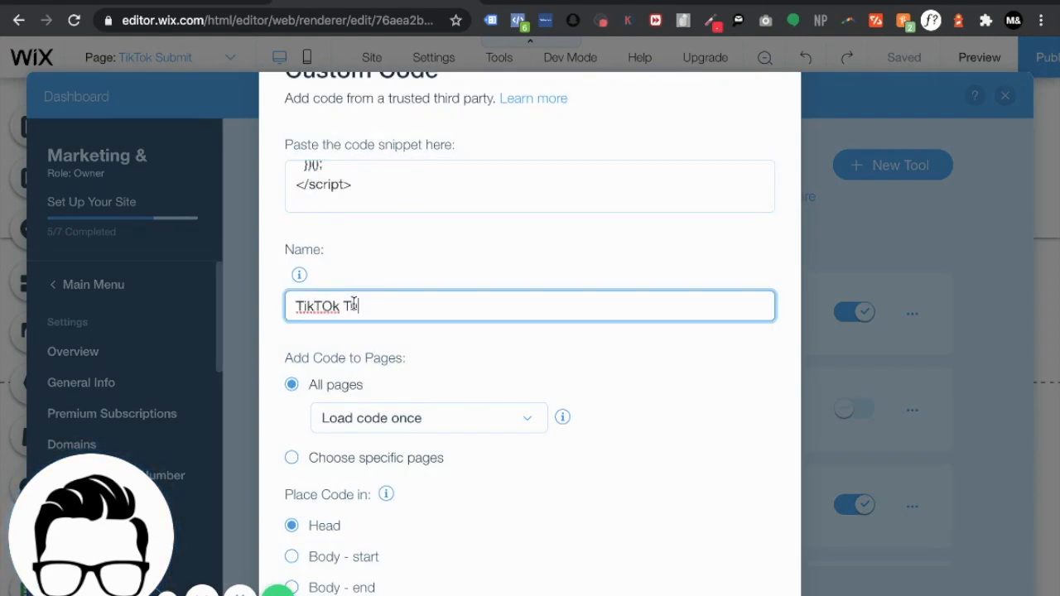
{"action": "key", "text": "BackSpace"}
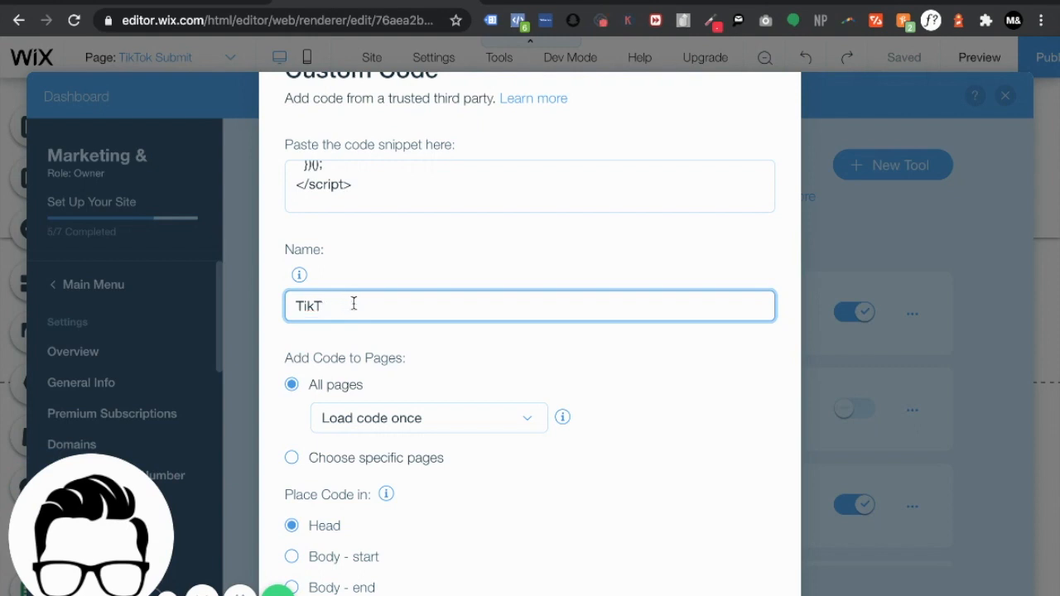
{"action": "type", "text": "ok Tutorial"}
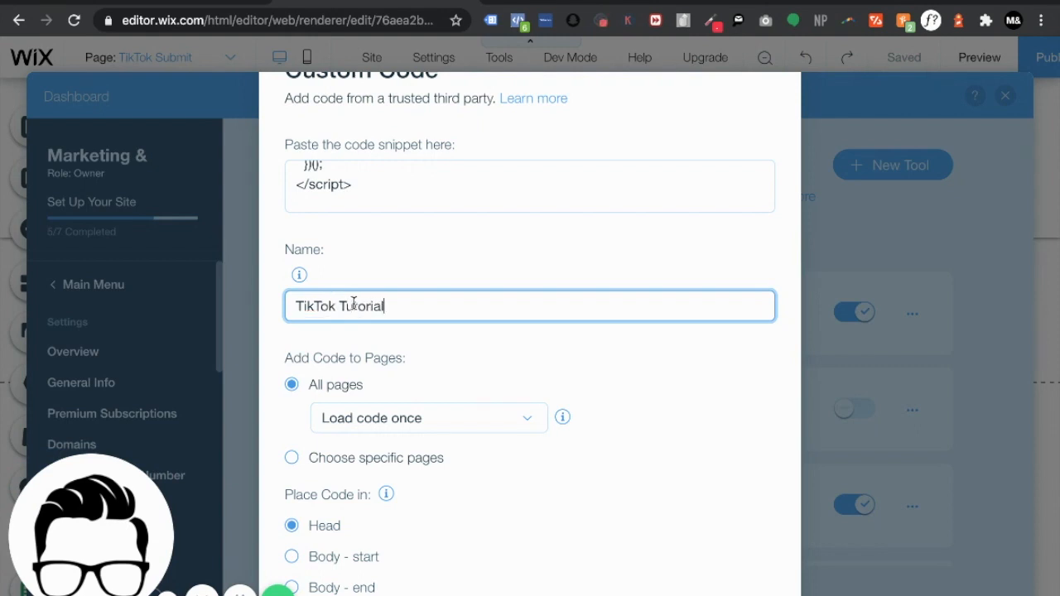
{"action": "scroll", "scroll_direction": "down", "scroll_amount": 3}
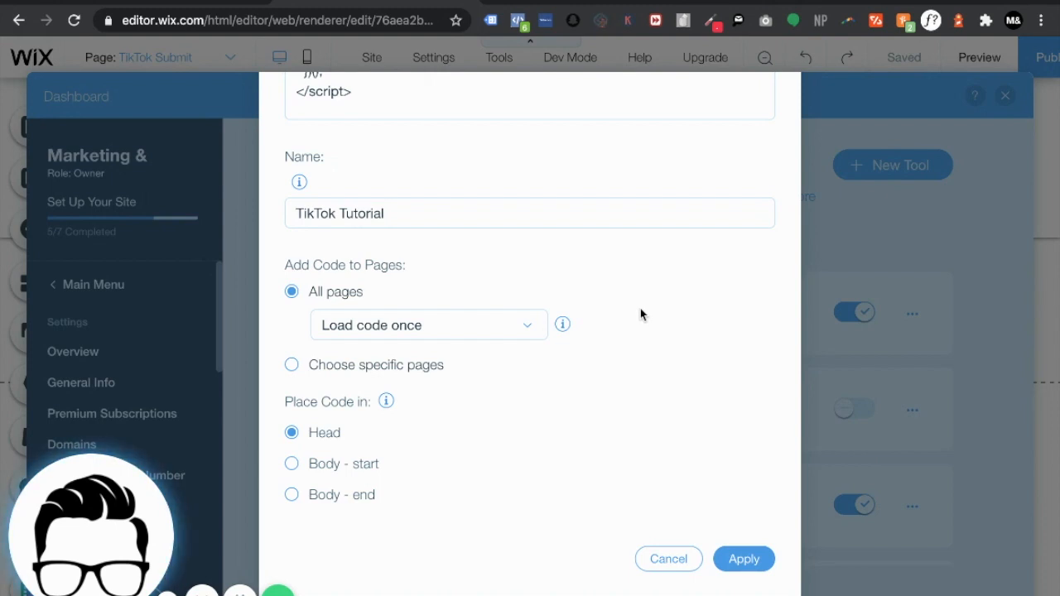
{"action": "mouse_move", "coordinate": [749, 528]}
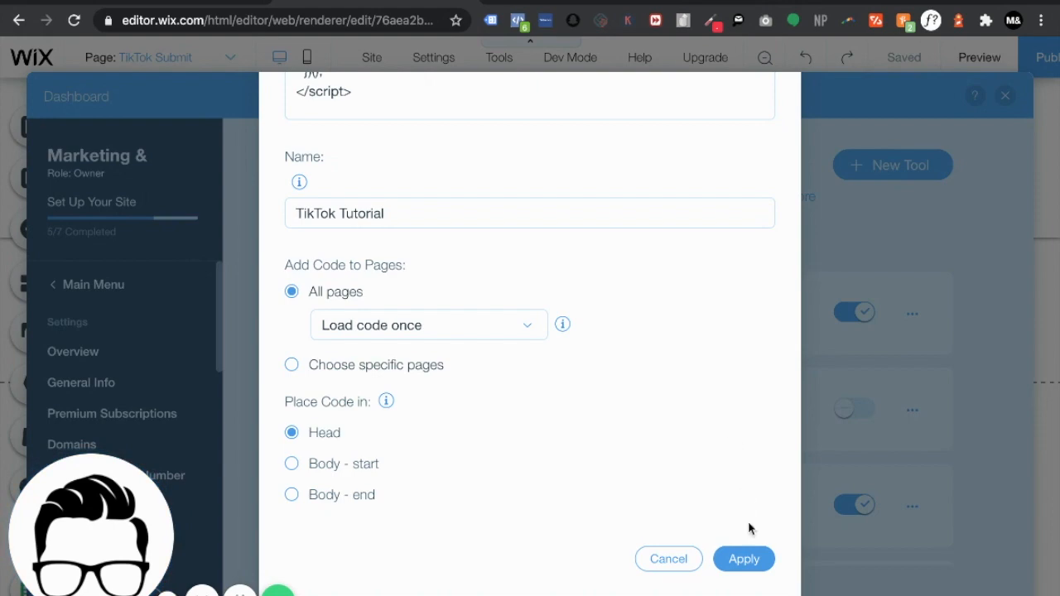
{"action": "left_click", "coordinate": [742, 558]}
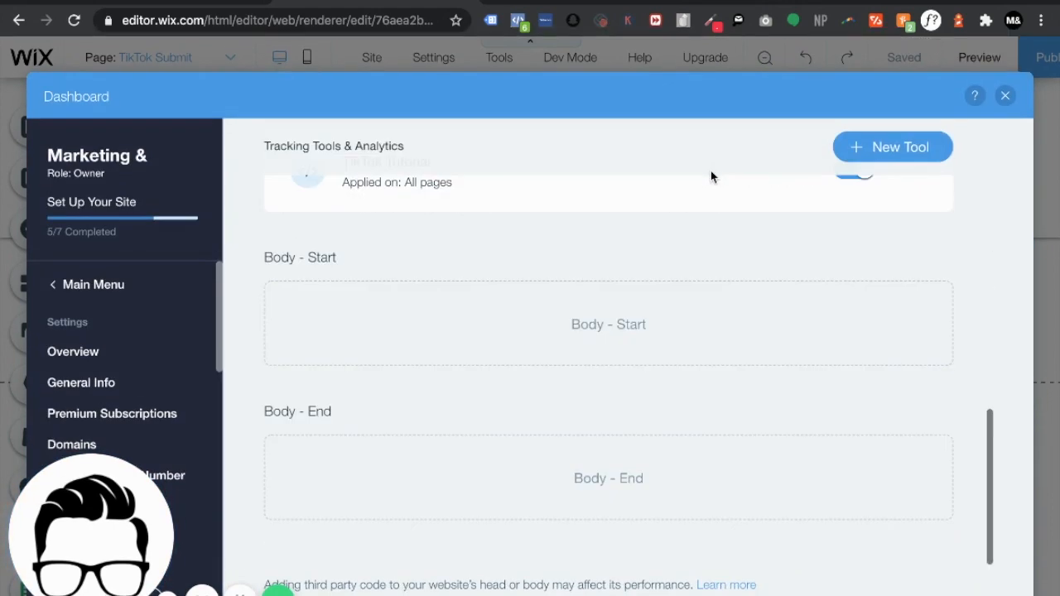
{"action": "scroll", "scroll_direction": "up", "scroll_amount": 3}
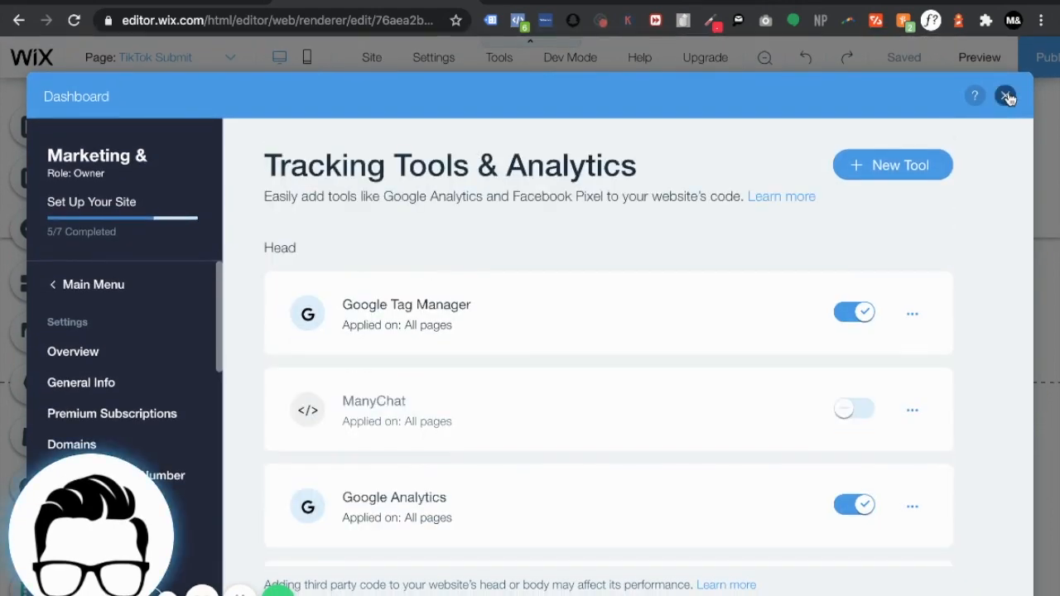
{"action": "left_click", "coordinate": [1007, 94]}
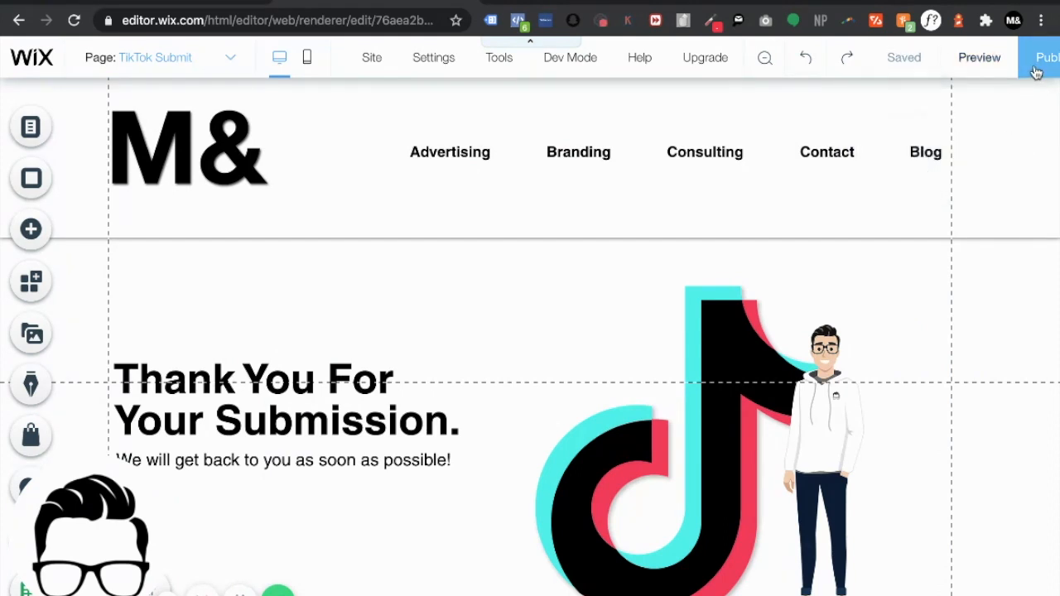
{"action": "mouse_move", "coordinate": [197, 8]}
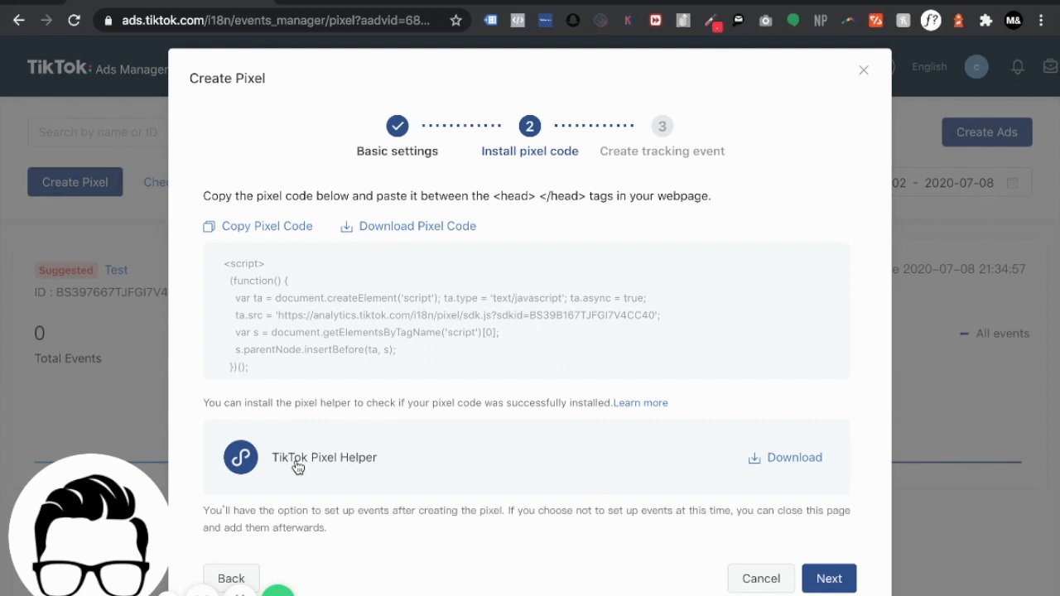
{"action": "mouse_move", "coordinate": [507, 24]}
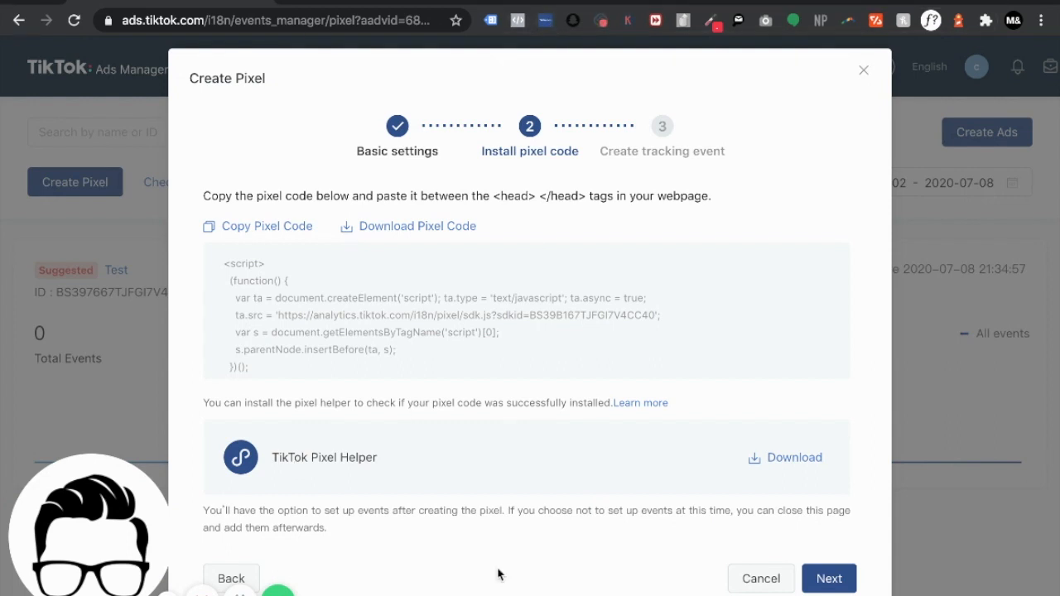
{"action": "mouse_move", "coordinate": [462, 466]}
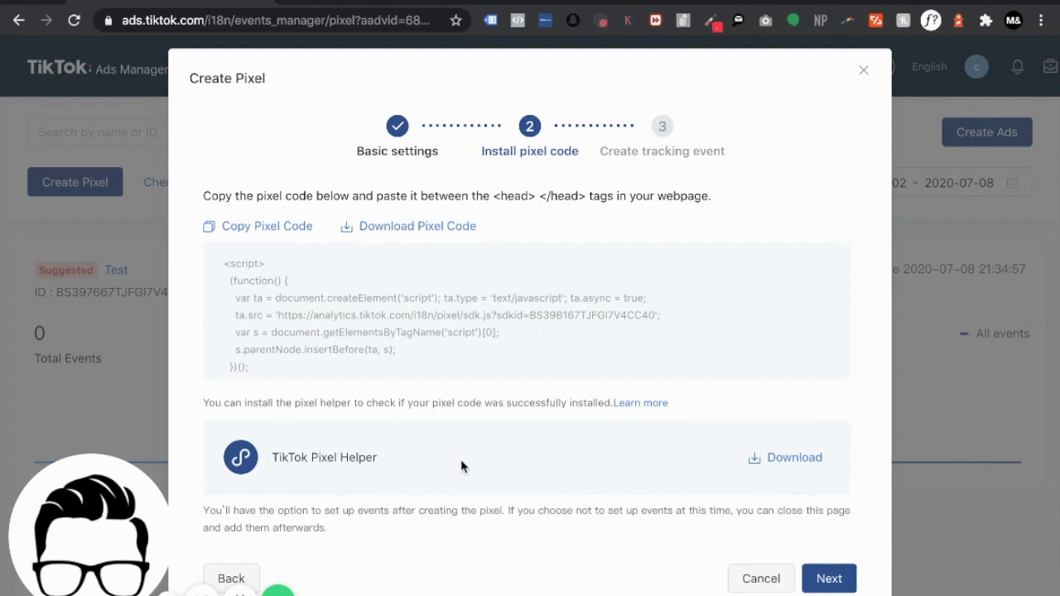
{"action": "mouse_move", "coordinate": [543, 39]}
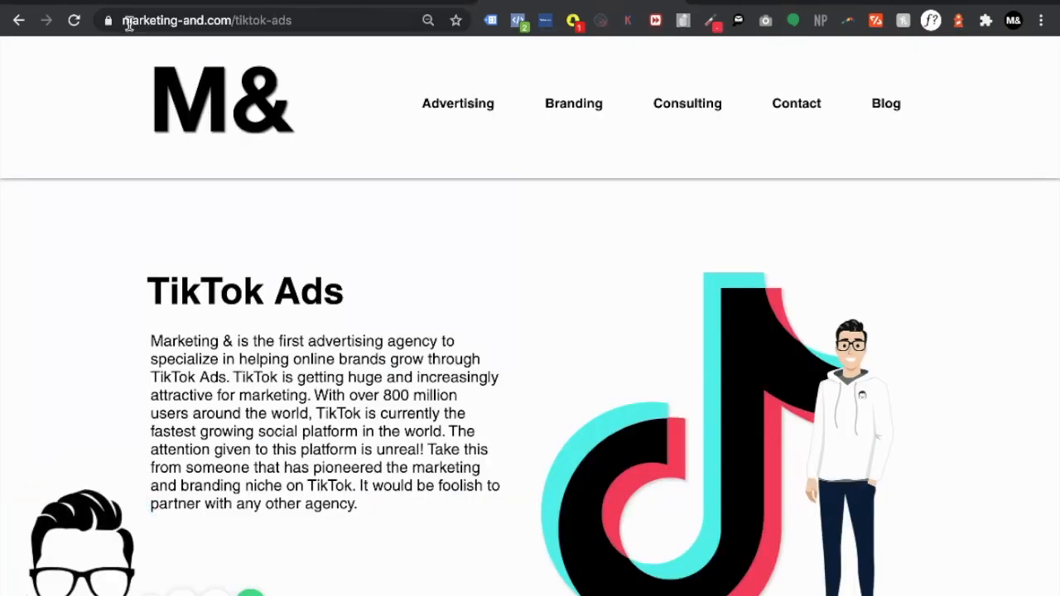
Step: Reload the live marketing-and.com page so the installed pixel fires
{"action": "left_click", "coordinate": [72, 20]}
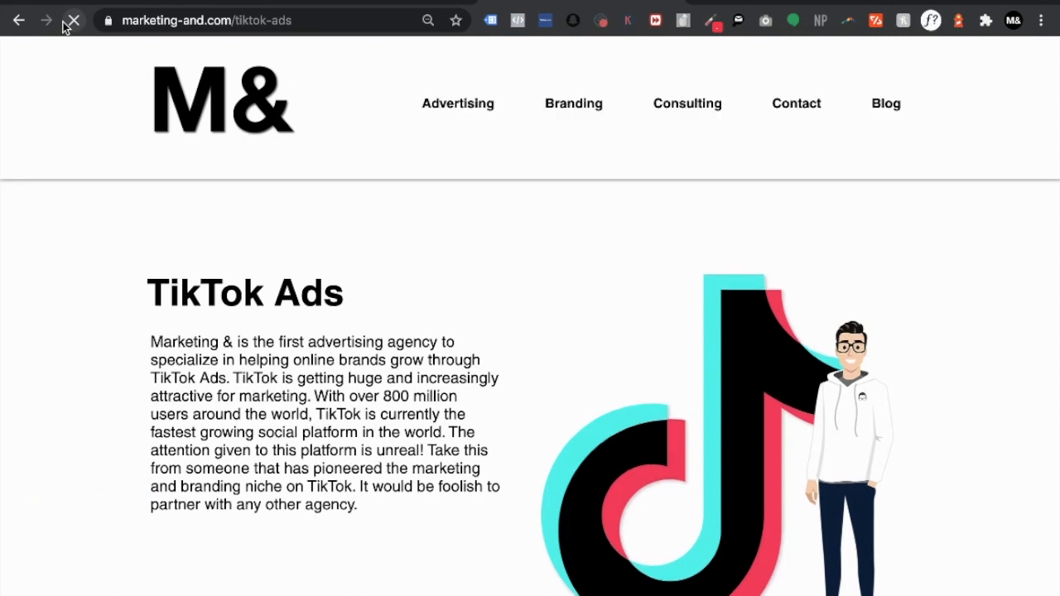
{"action": "left_click", "coordinate": [73, 20]}
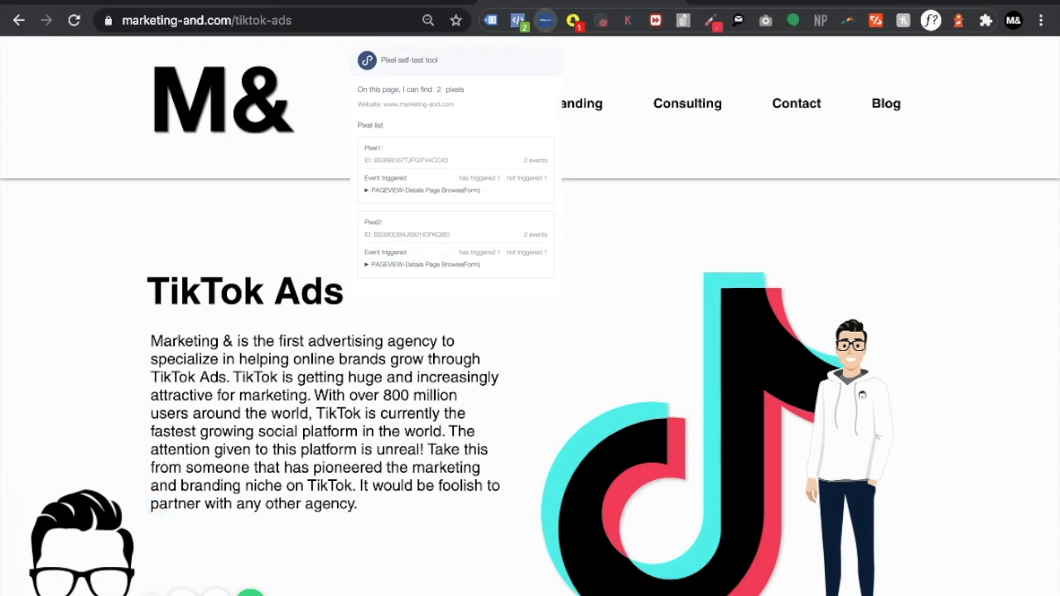
{"action": "mouse_move", "coordinate": [79, 543]}
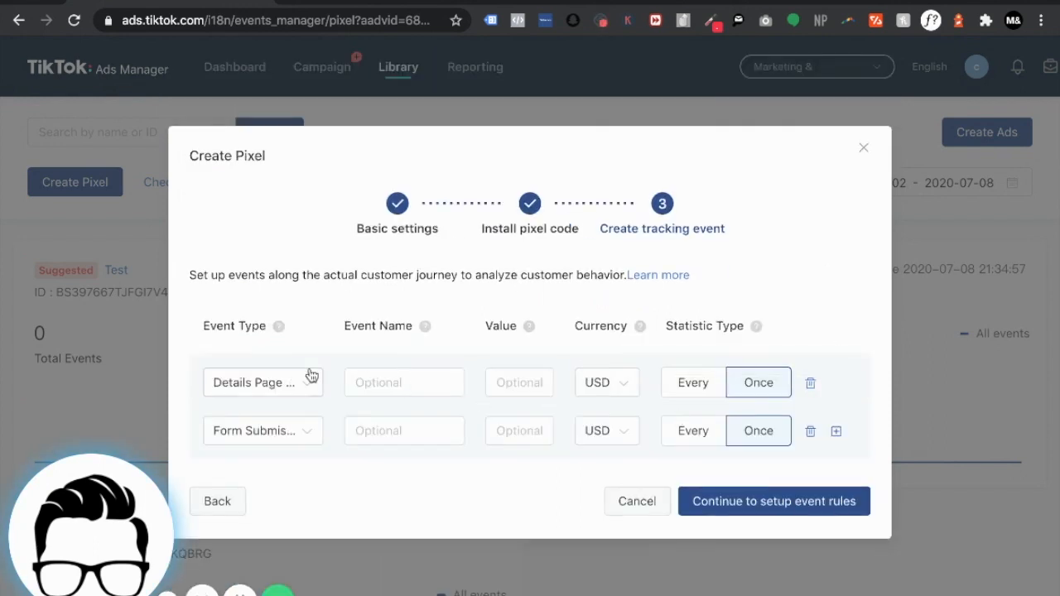
{"action": "mouse_move", "coordinate": [329, 343]}
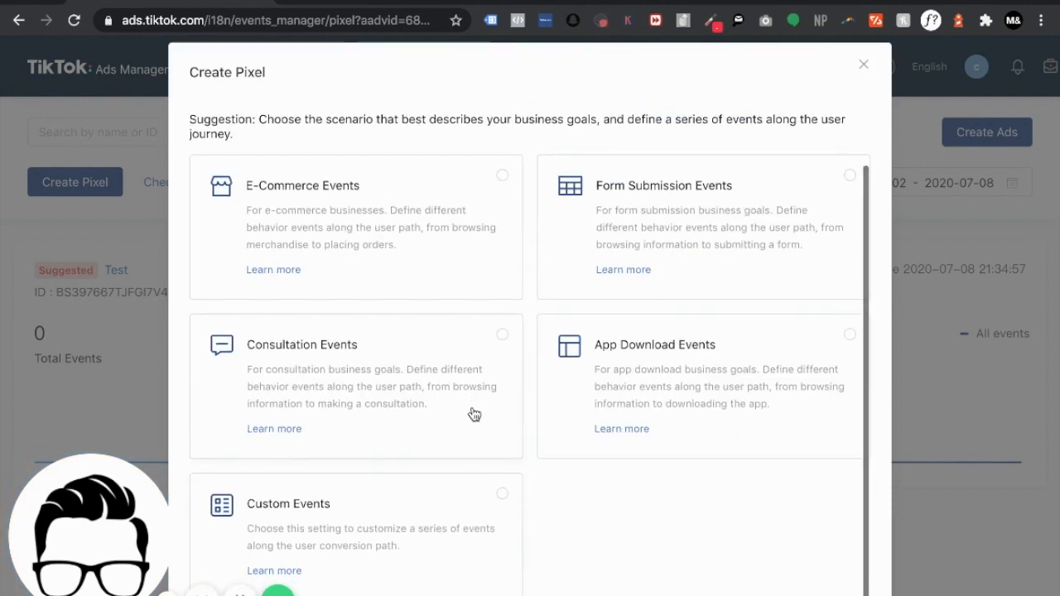
{"action": "mouse_move", "coordinate": [484, 442]}
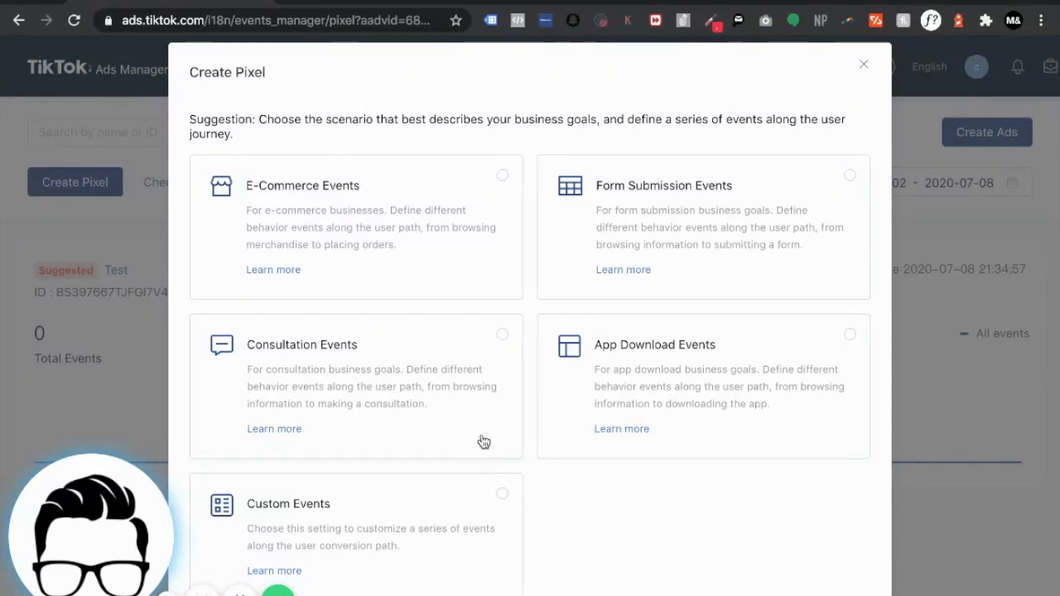
{"action": "mouse_move", "coordinate": [481, 351]}
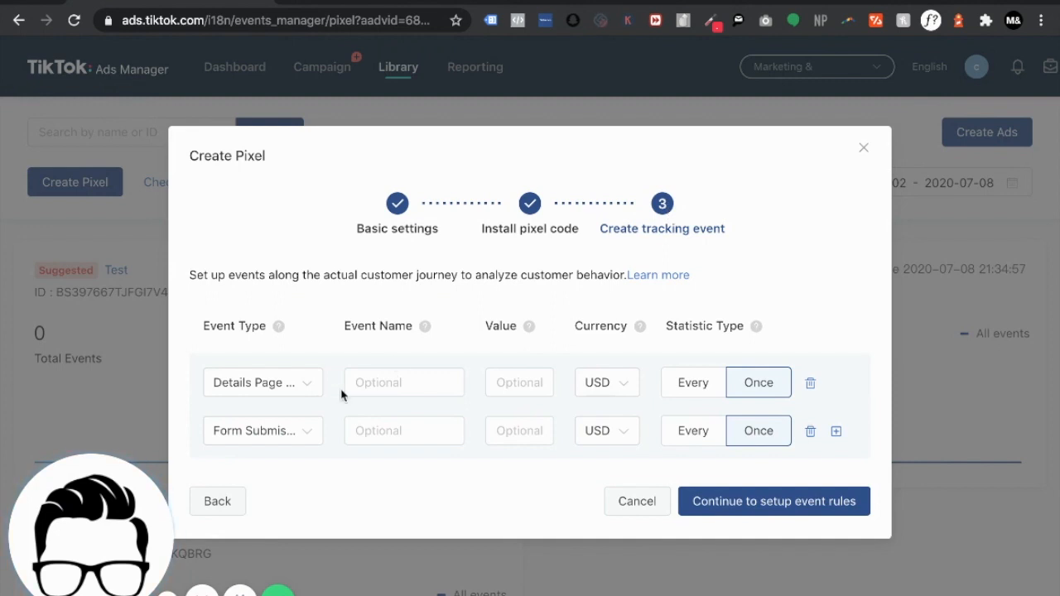
Step: Name the Details Page and Form Submission events after their event types
{"action": "left_click", "coordinate": [262, 381]}
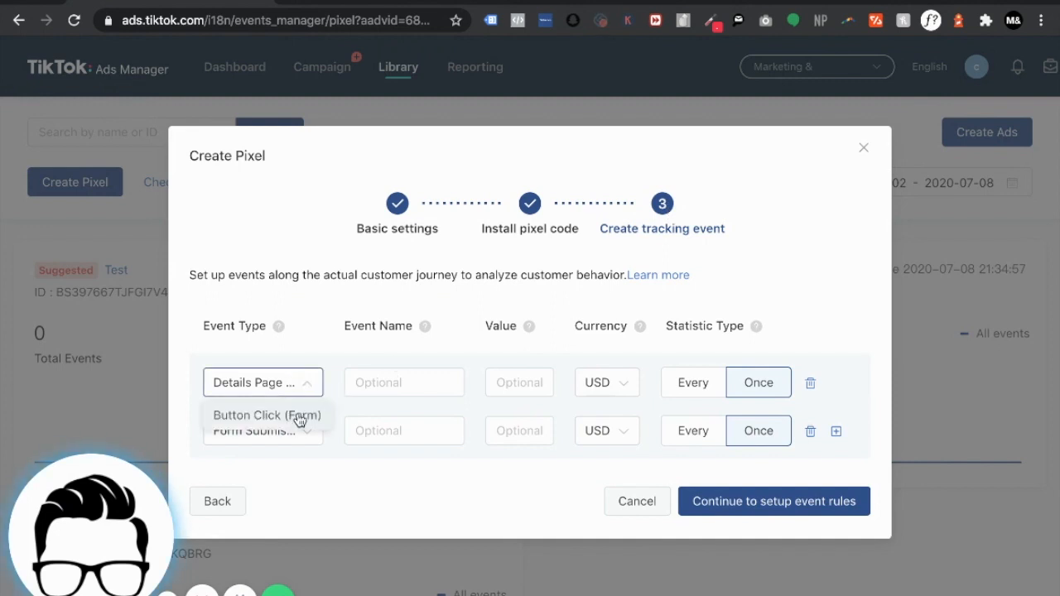
{"action": "left_click", "coordinate": [404, 380]}
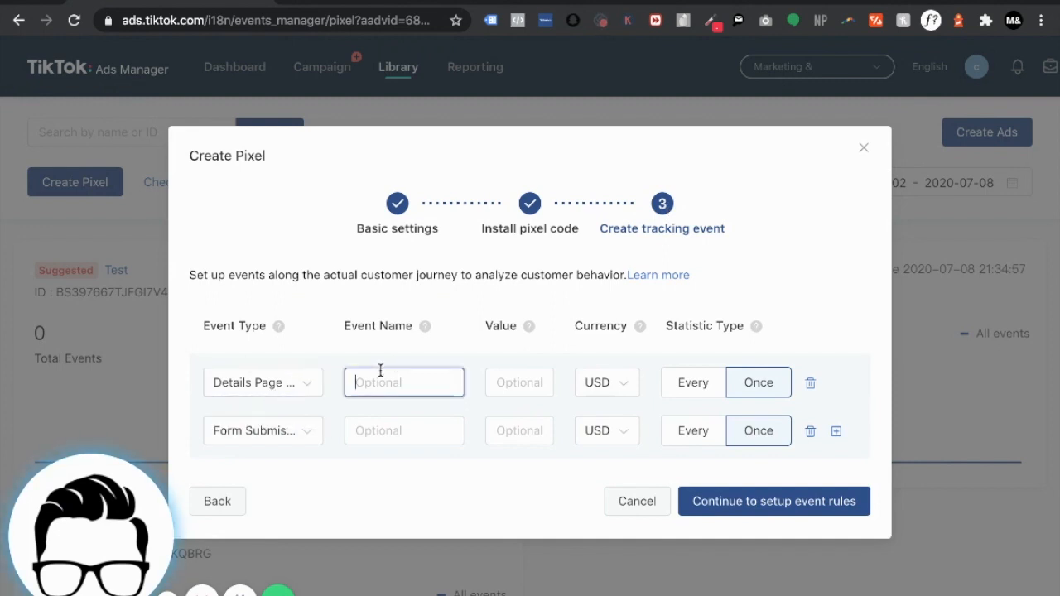
{"action": "type", "text": "Details Page"}
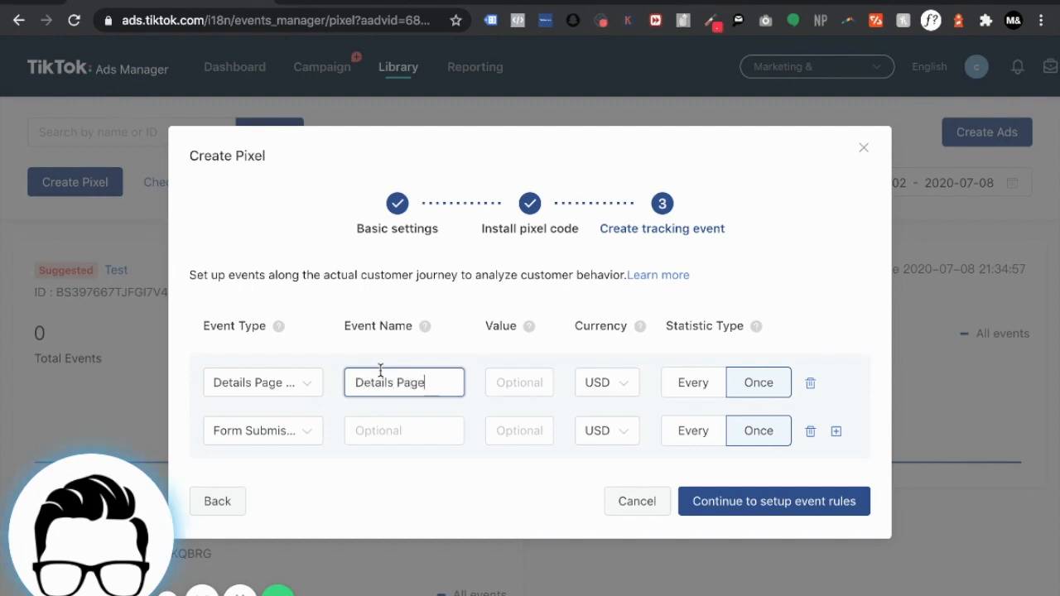
{"action": "left_click", "coordinate": [404, 431]}
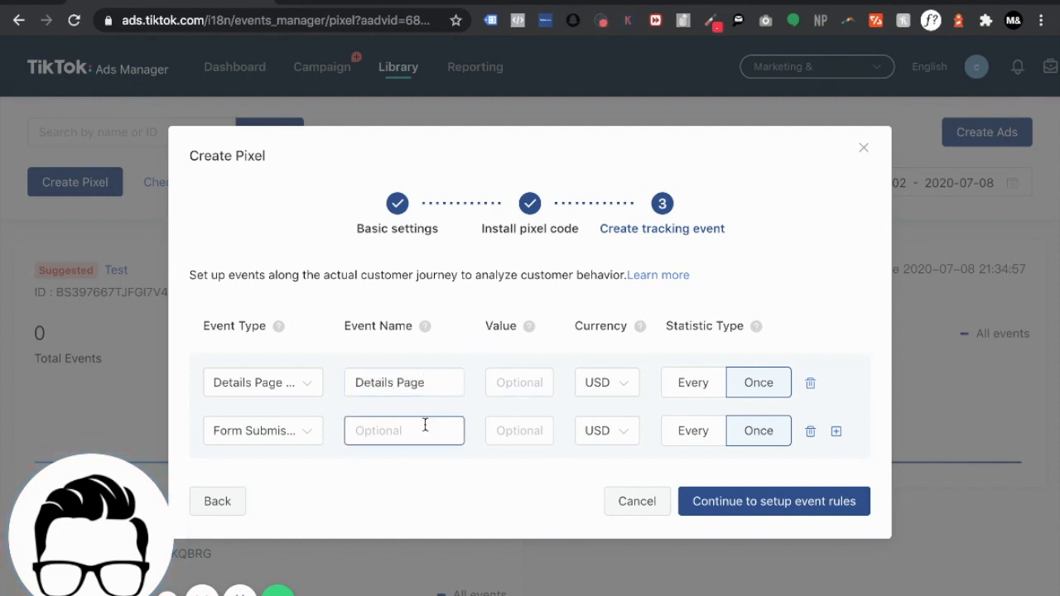
{"action": "type", "text": "Form Submission"}
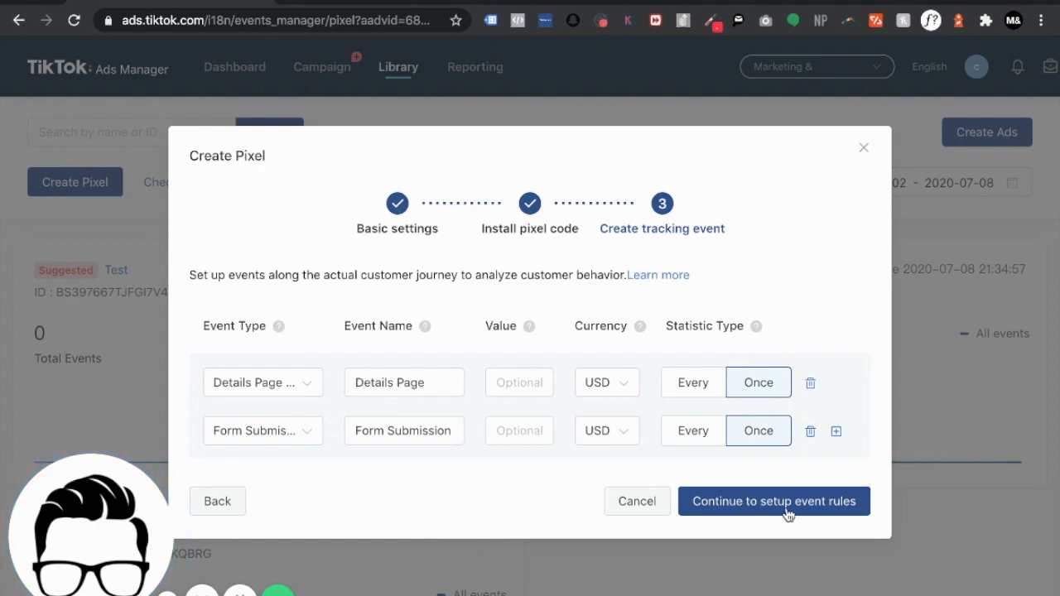
{"action": "left_click", "coordinate": [774, 500]}
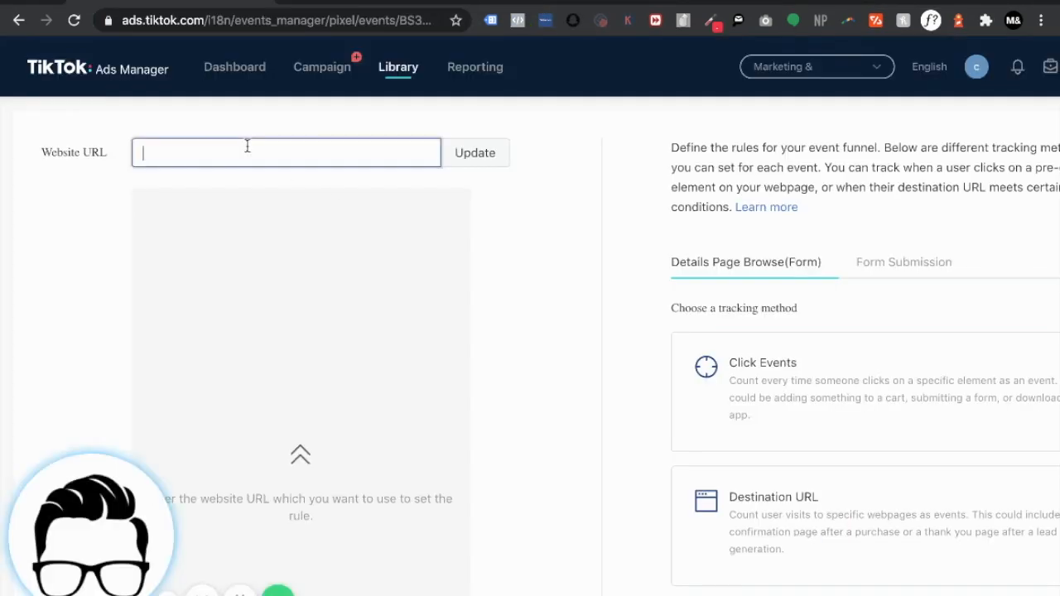
{"action": "type", "text": "https://www.marketing-and.com/tiktok-ads"}
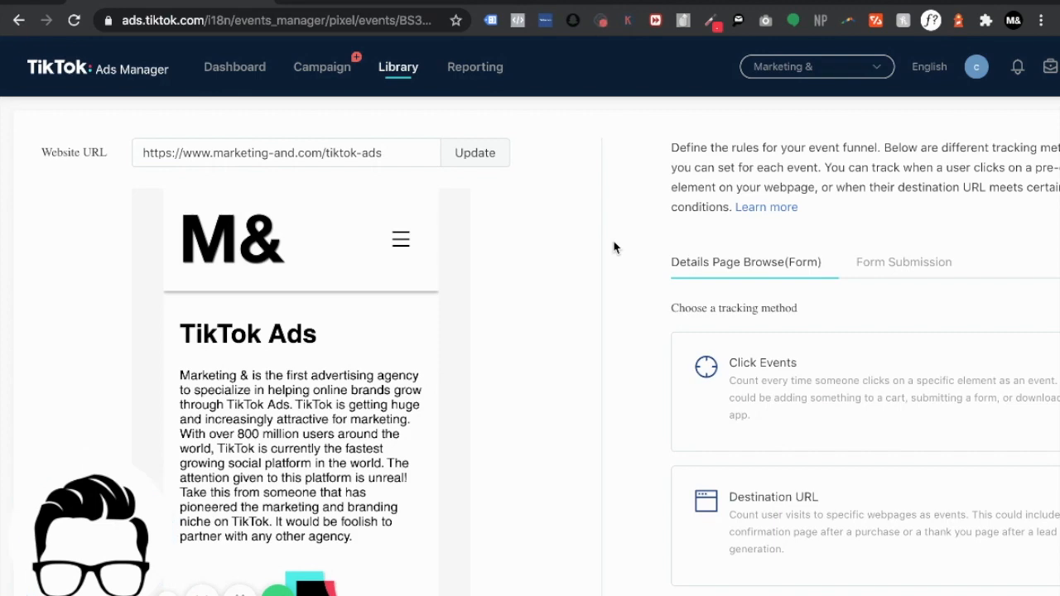
{"action": "scroll", "scroll_direction": "down", "scroll_amount": 3}
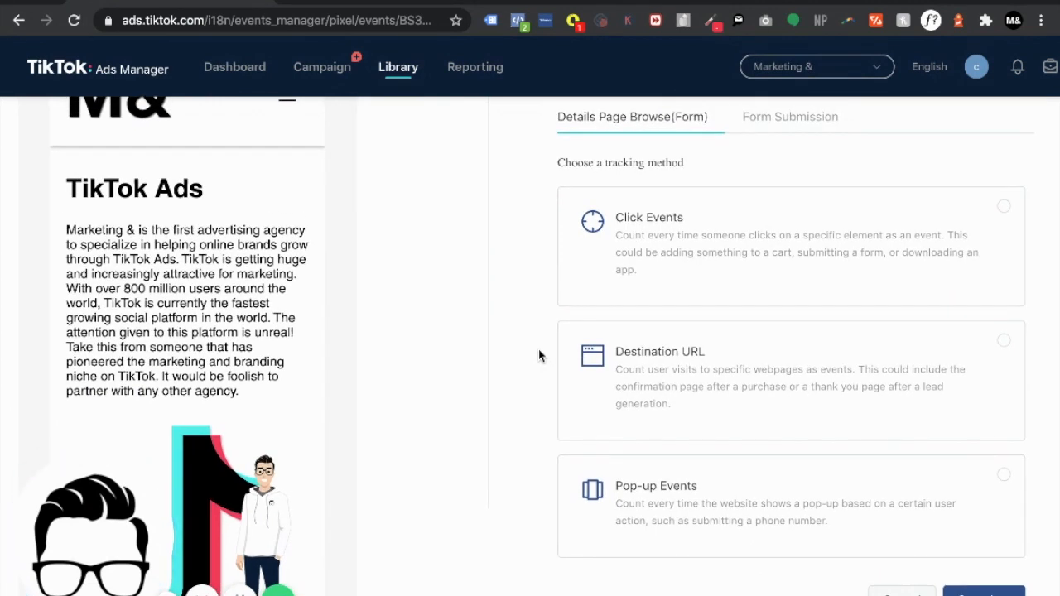
{"action": "scroll", "scroll_direction": "down", "scroll_amount": 3}
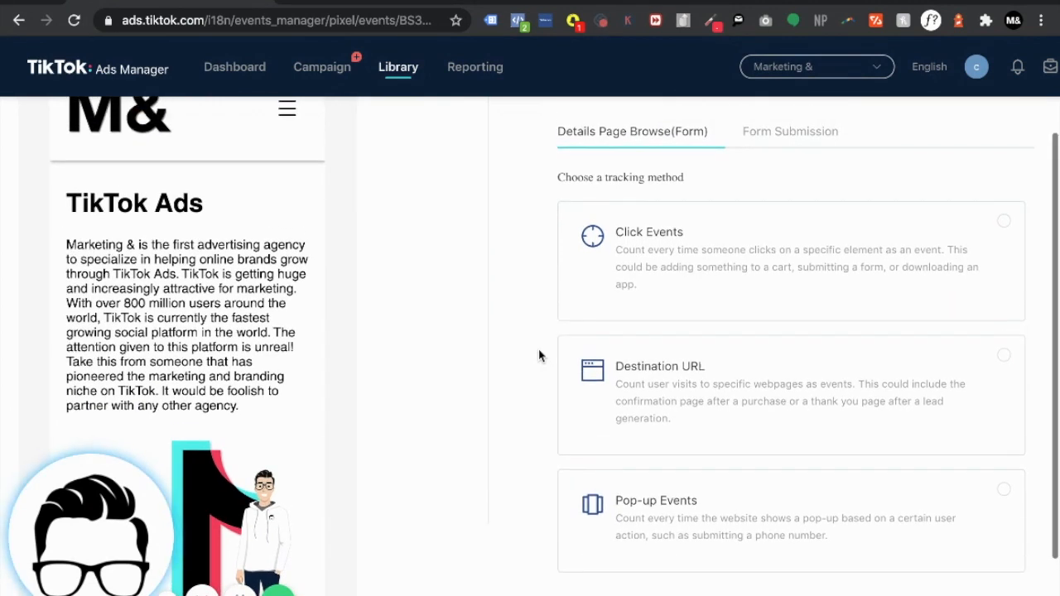
{"action": "scroll", "scroll_direction": "up", "scroll_amount": 3}
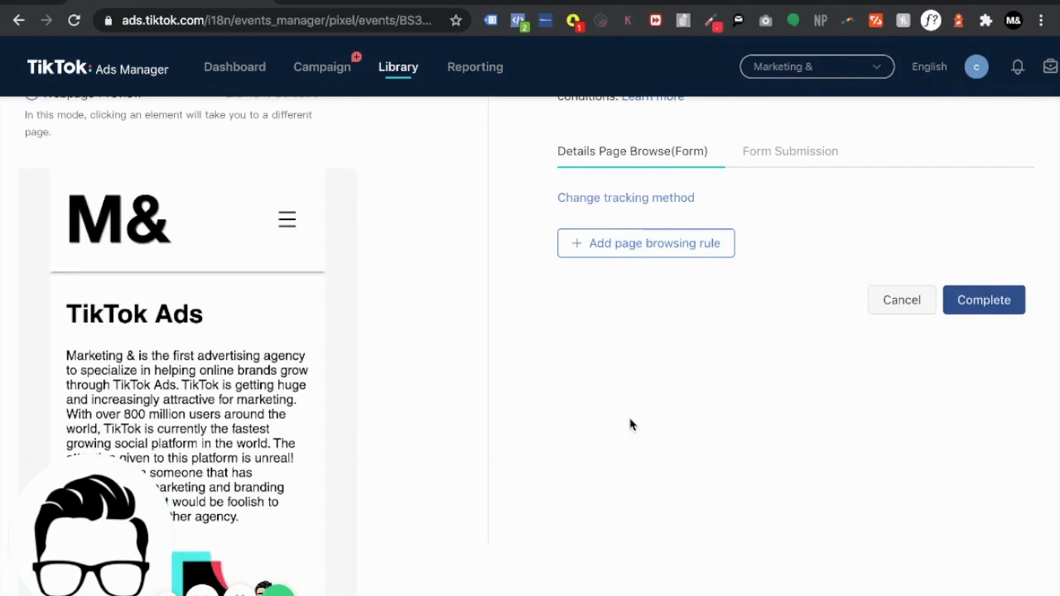
{"action": "scroll", "scroll_direction": "up", "scroll_amount": 3}
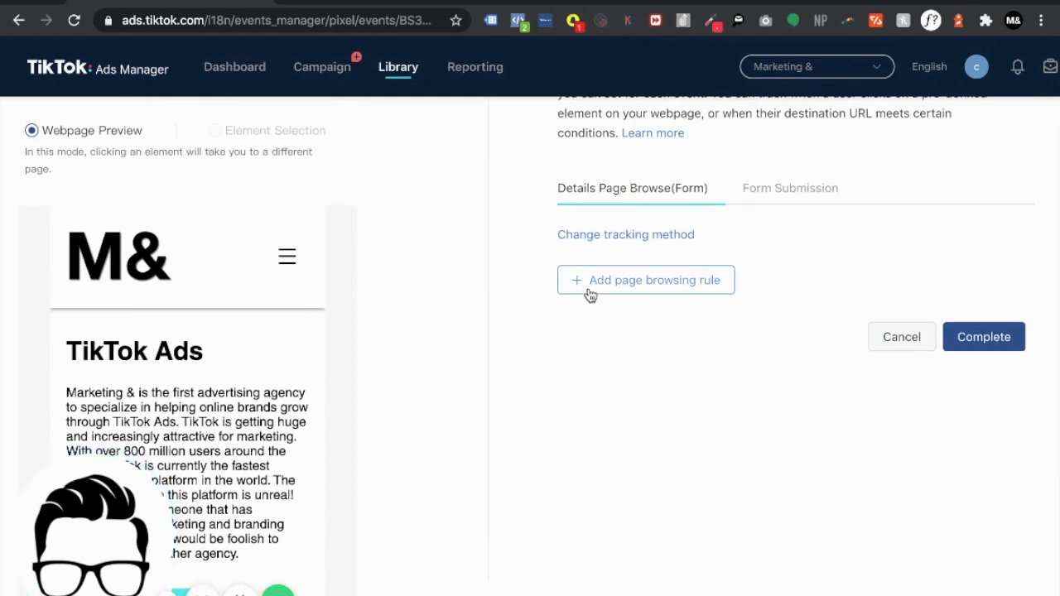
Step: Add and save a Page URL Contains rule matching marketing-and.com/tiktok-ads for Details Page
{"action": "left_click", "coordinate": [645, 280]}
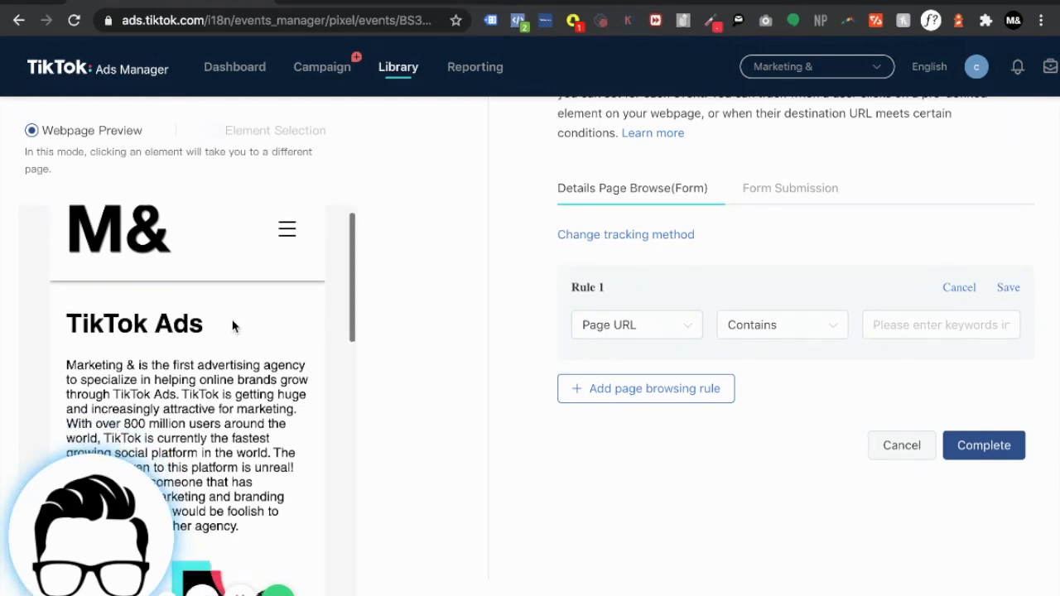
{"action": "scroll", "scroll_direction": "down", "scroll_amount": 3}
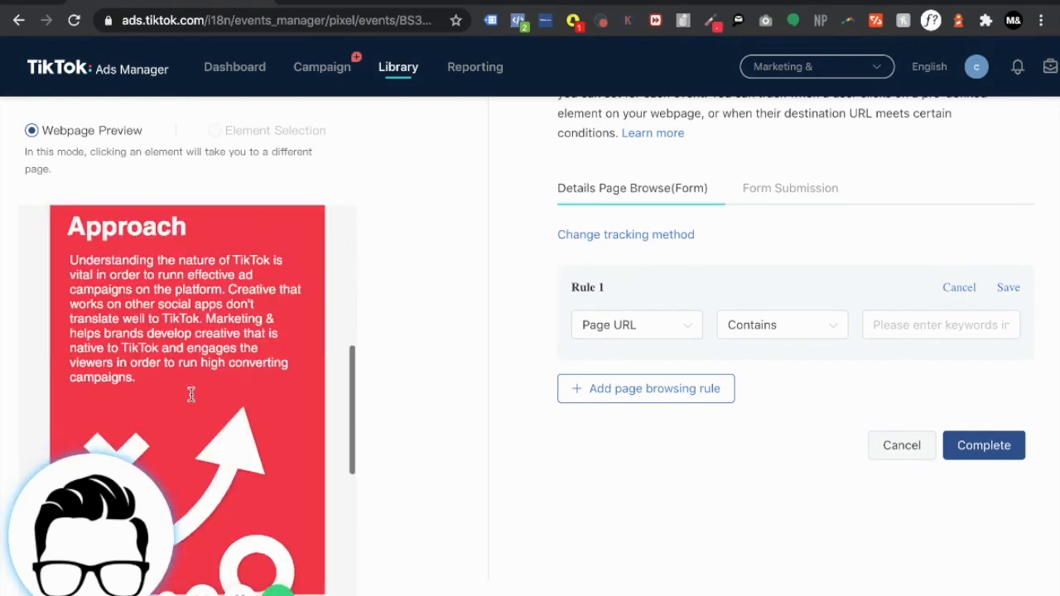
{"action": "scroll", "scroll_direction": "down", "scroll_amount": 3}
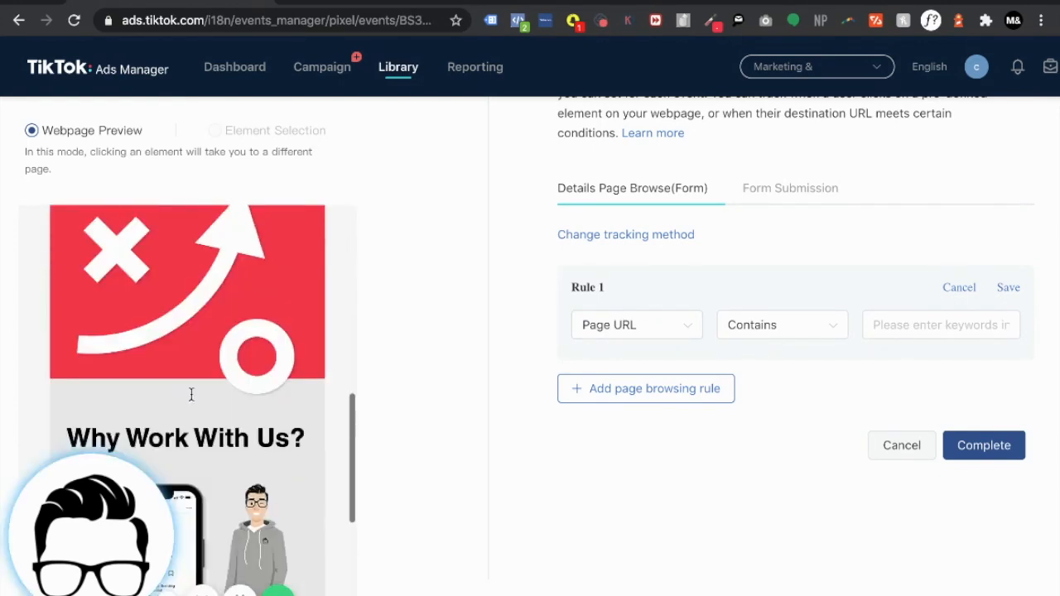
{"action": "left_click", "coordinate": [941, 324]}
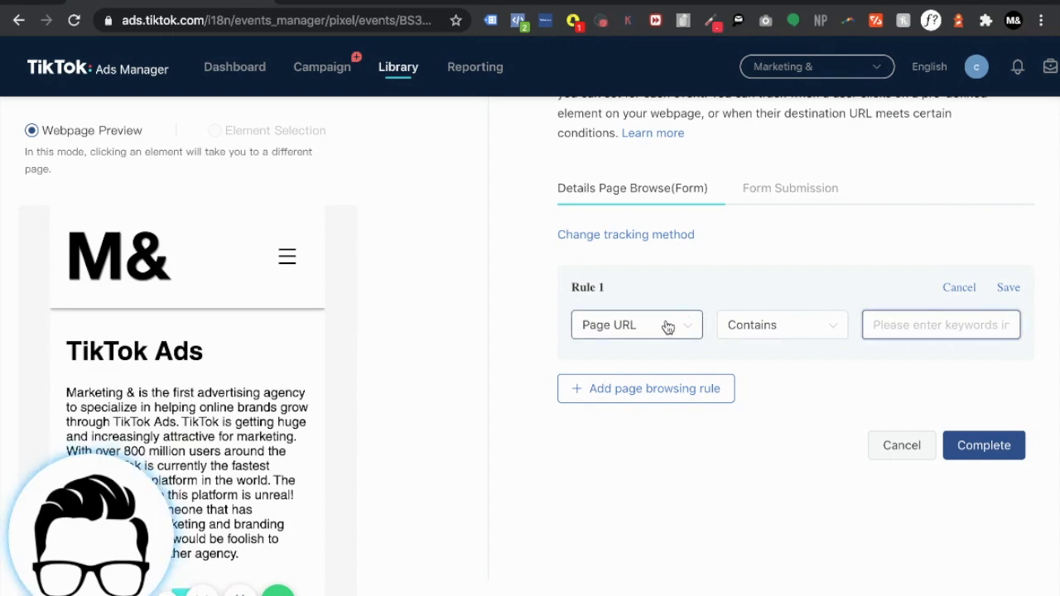
{"action": "type", "text": "ting-and.com/tiktok-ads"}
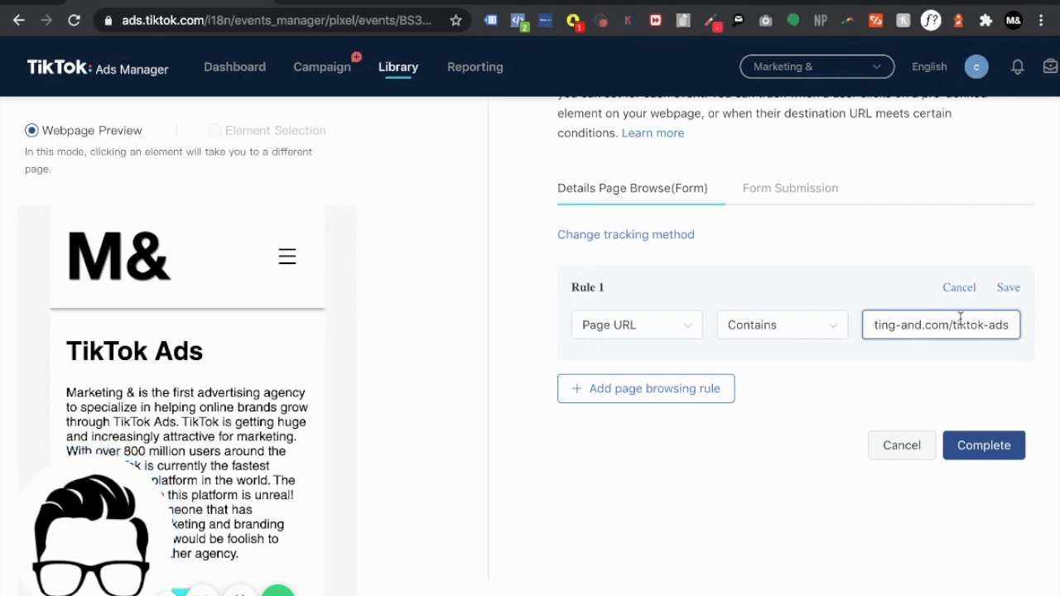
{"action": "mouse_move", "coordinate": [821, 424]}
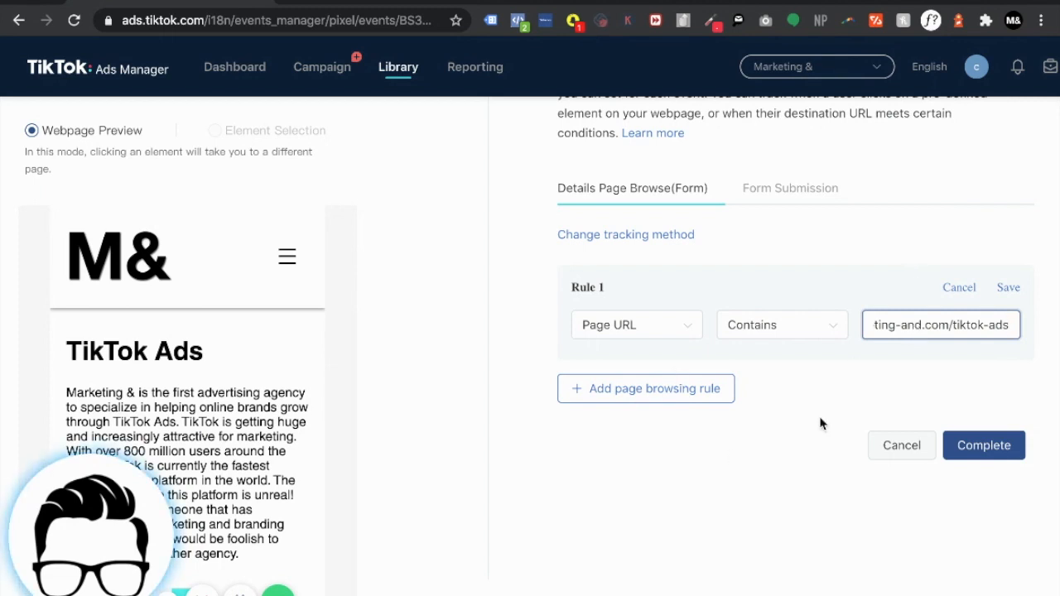
{"action": "left_click", "coordinate": [1007, 288]}
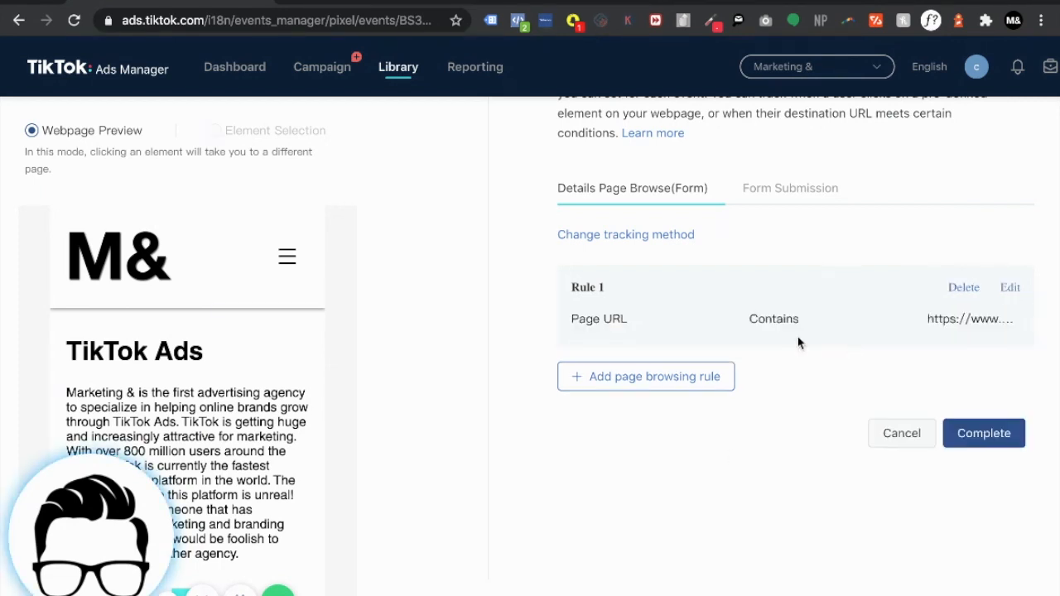
{"action": "left_click", "coordinate": [984, 433]}
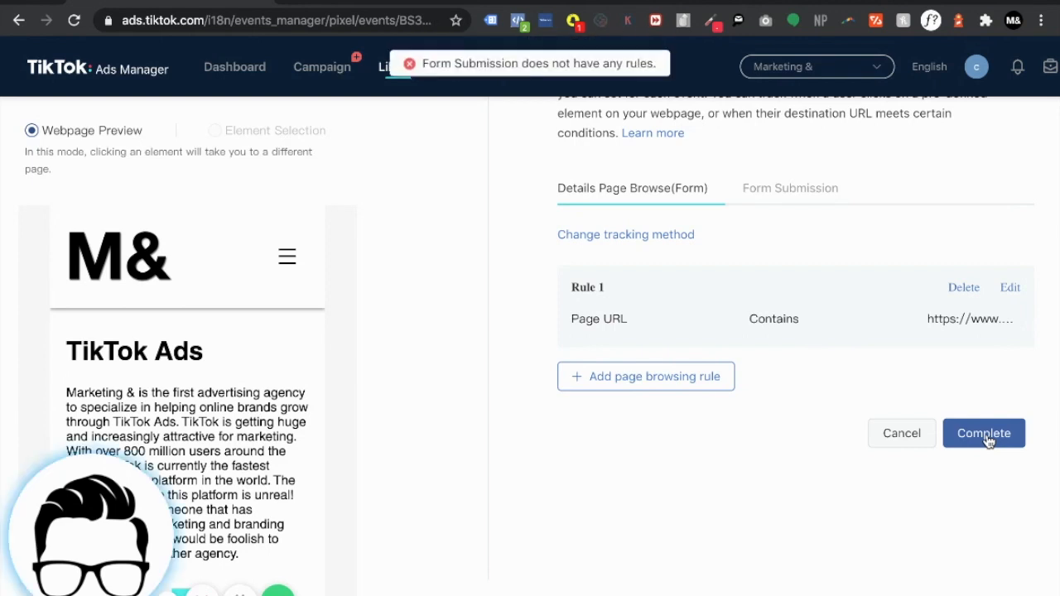
Step: Add a Page URL Contains rule with the site address for the Form Submission event
{"action": "left_click", "coordinate": [788, 188]}
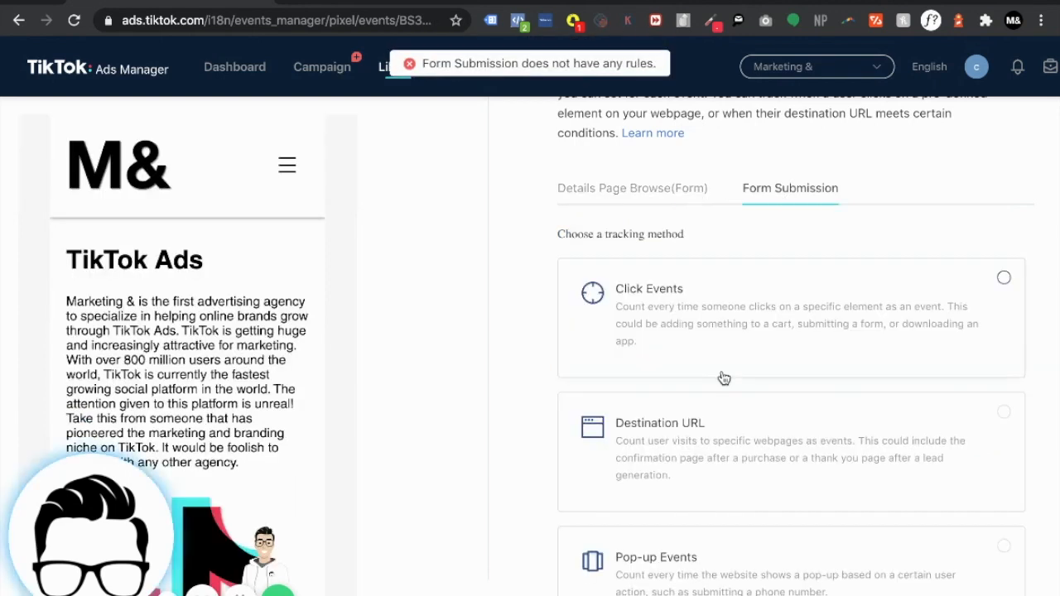
{"action": "scroll", "scroll_direction": "down", "scroll_amount": 3}
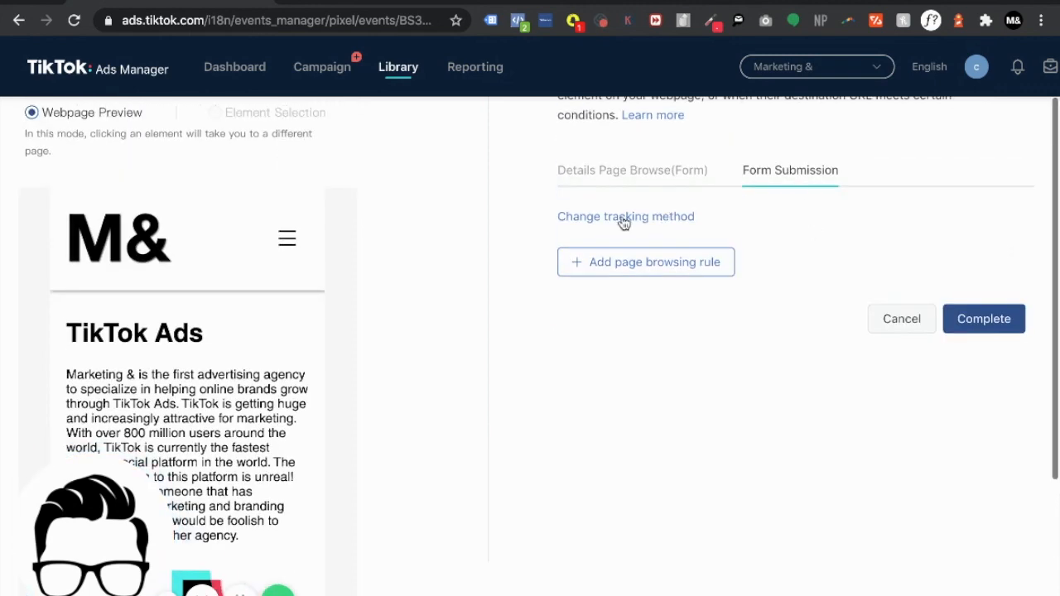
{"action": "scroll", "scroll_direction": "up", "scroll_amount": 3}
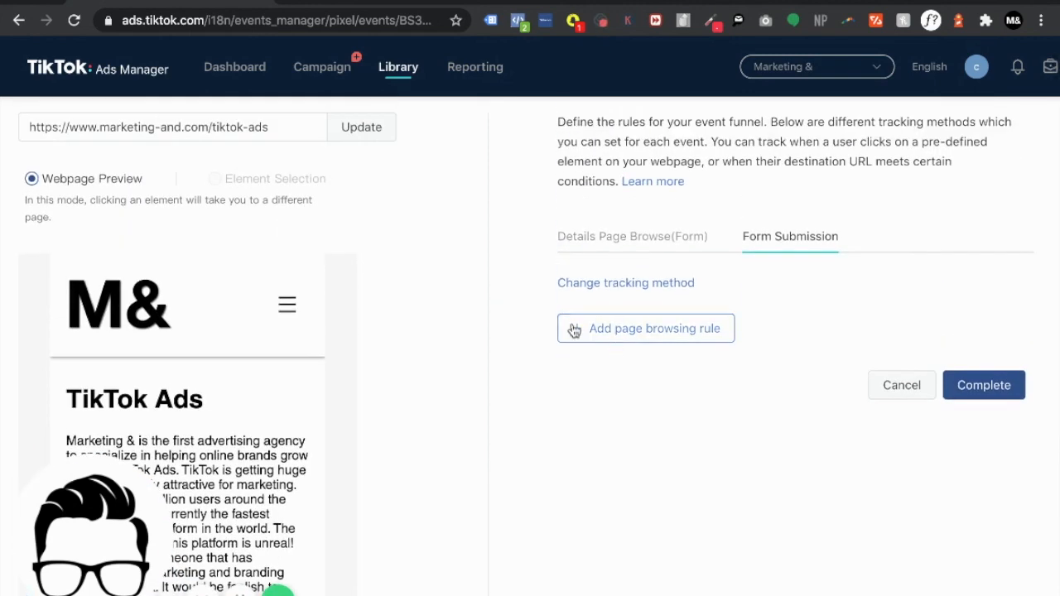
{"action": "left_click", "coordinate": [646, 328]}
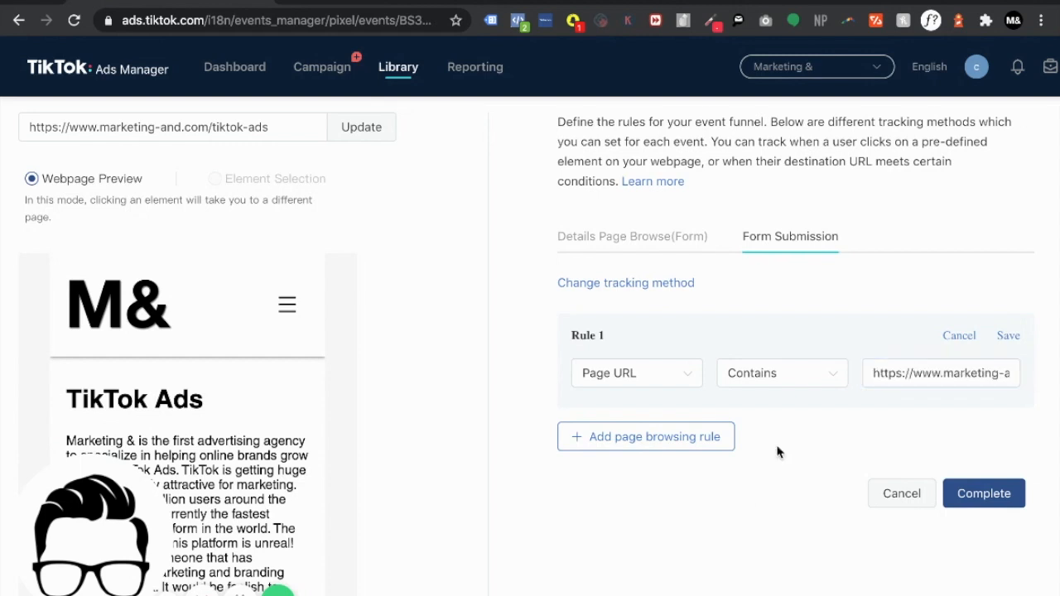
{"action": "left_click", "coordinate": [941, 372]}
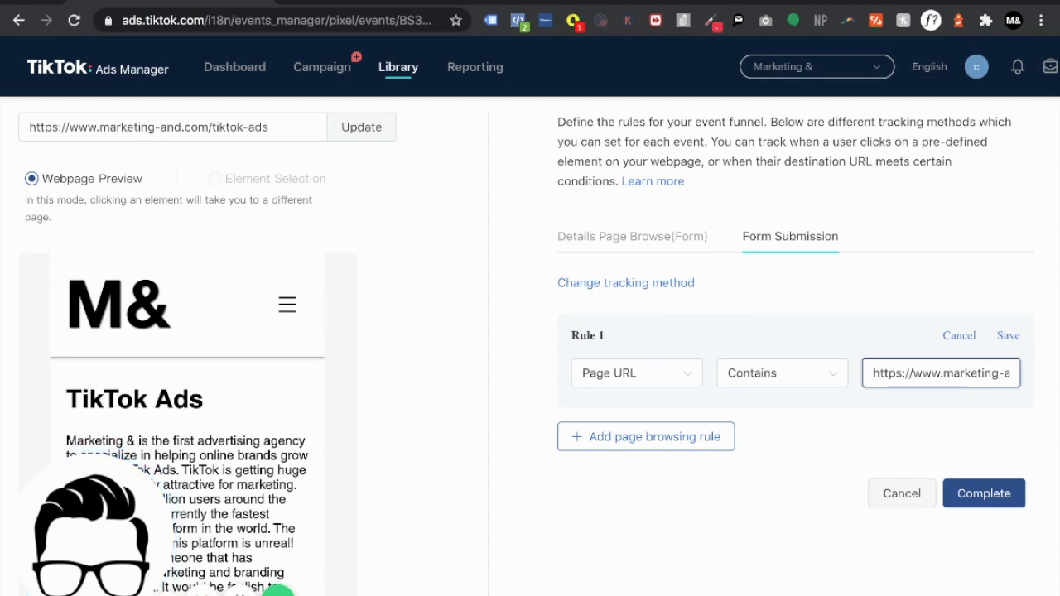
{"action": "mouse_move", "coordinate": [861, 404]}
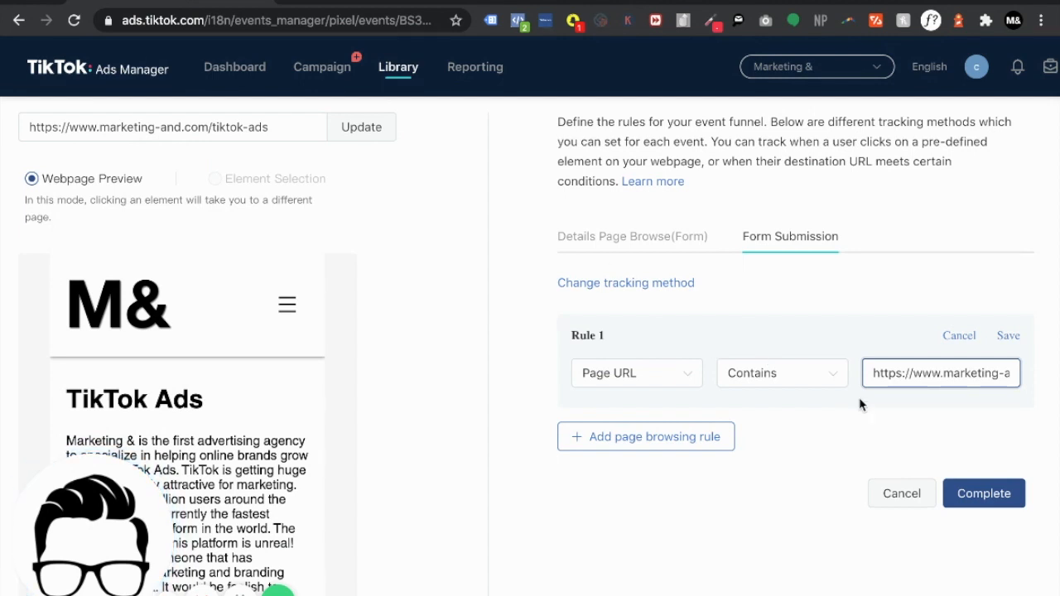
Step: Save the Form Submission rule and complete creation of both events
{"action": "left_click", "coordinate": [984, 494]}
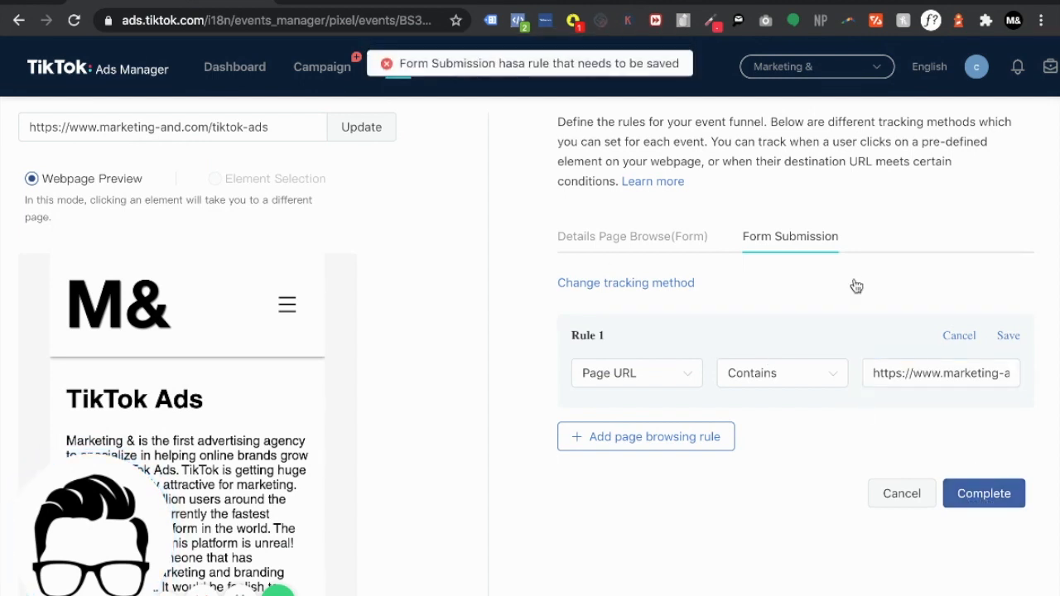
{"action": "left_click", "coordinate": [1007, 334]}
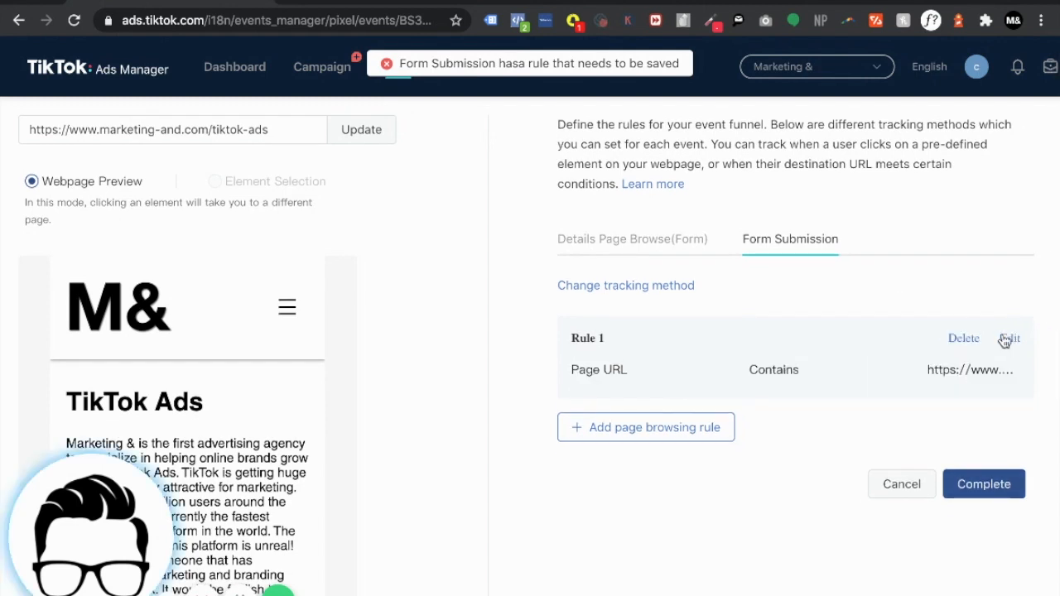
{"action": "left_click", "coordinate": [388, 63]}
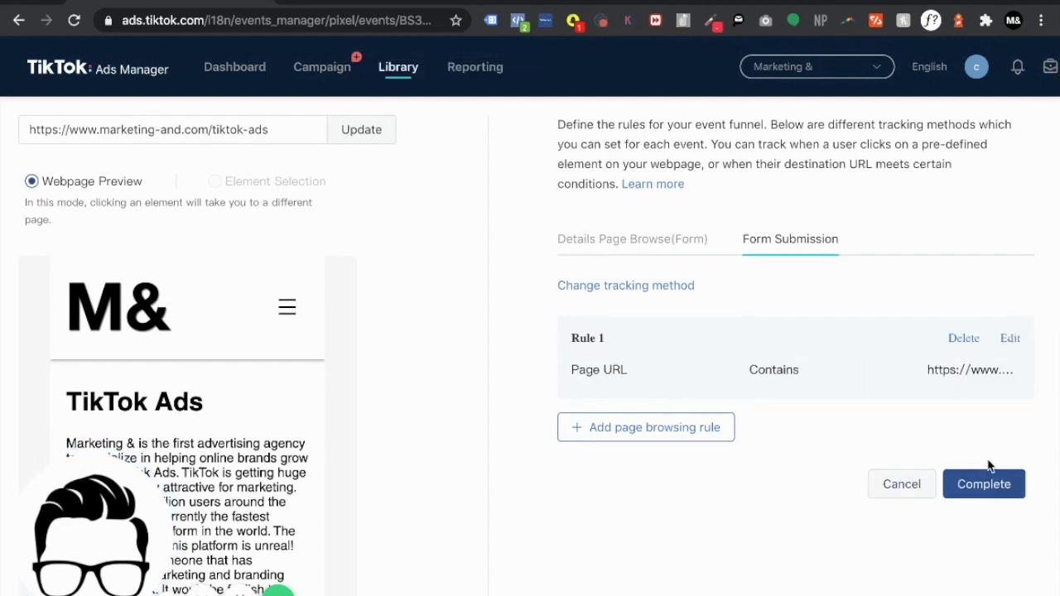
{"action": "left_click", "coordinate": [983, 483]}
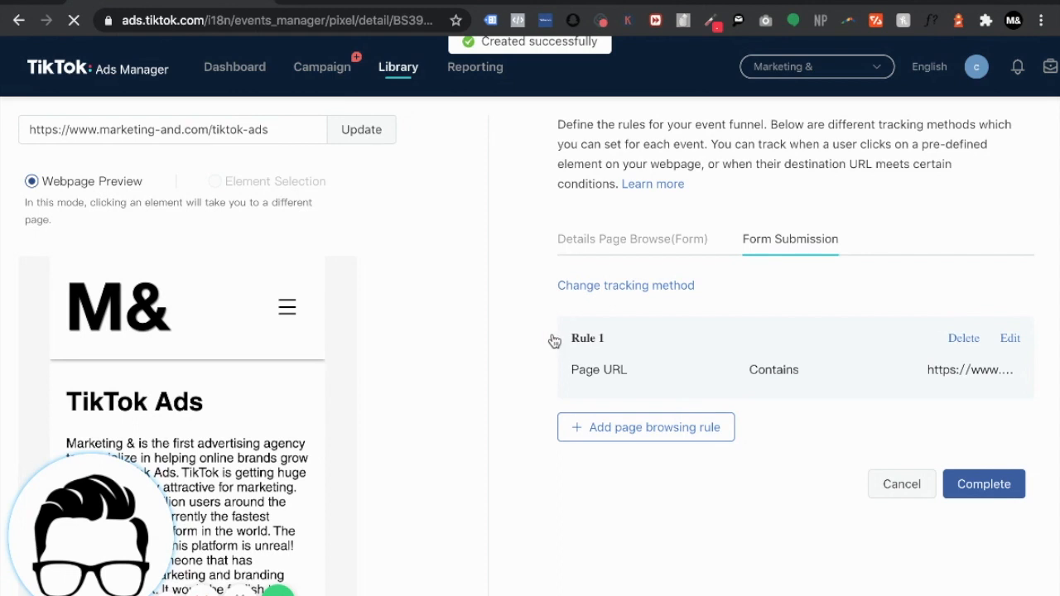
Step: View the pixel's Event Funnel Statistics listing both events with zero counts
{"action": "left_click", "coordinate": [983, 483]}
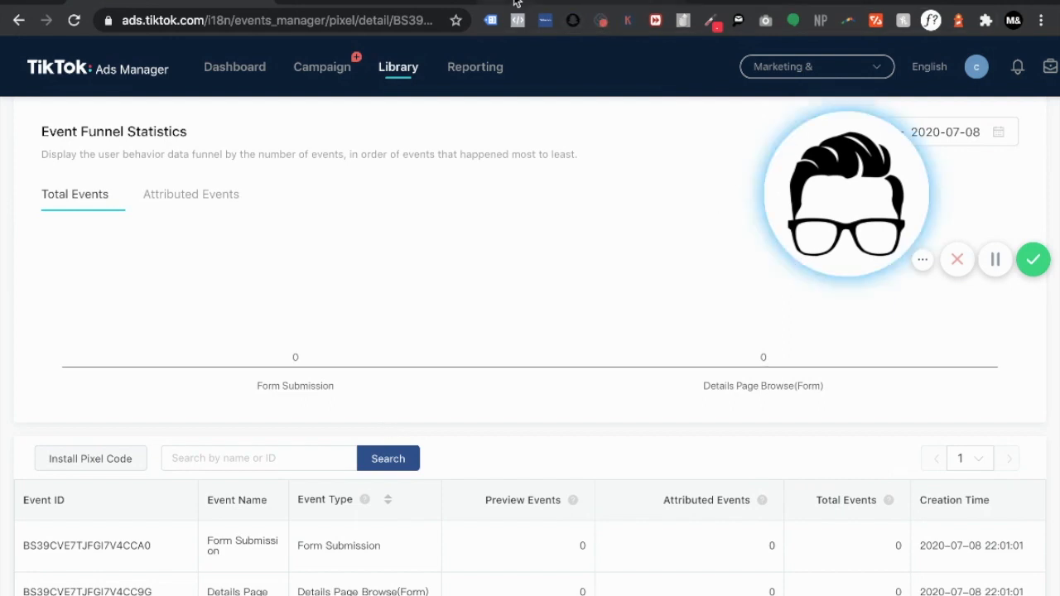
Step: Reload the site's tiktok-ads page and check the Pixel Helper detects the pixels firing
{"action": "left_click", "coordinate": [547, 20]}
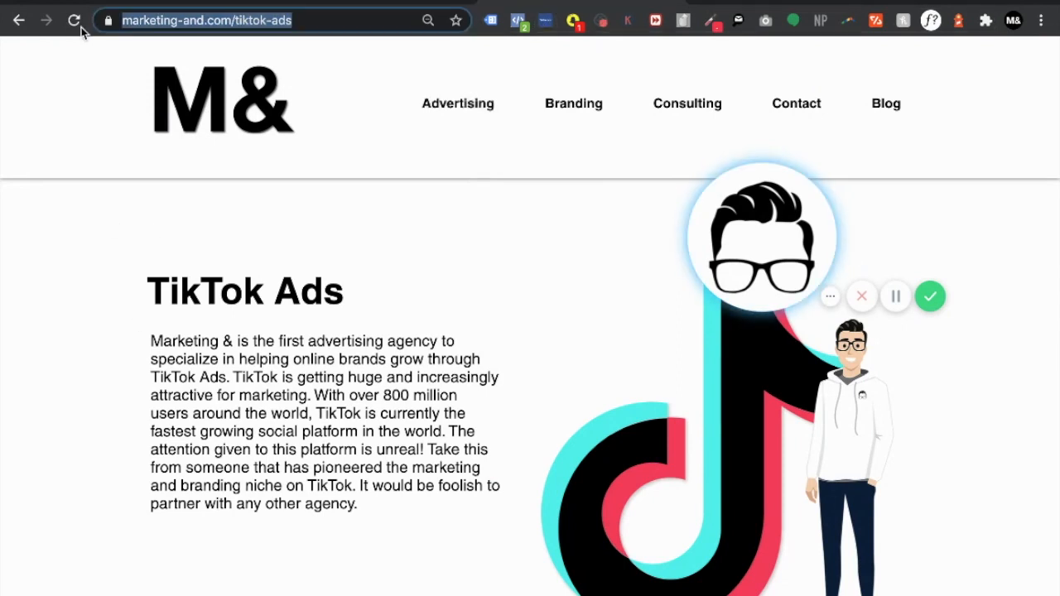
{"action": "left_click", "coordinate": [73, 20]}
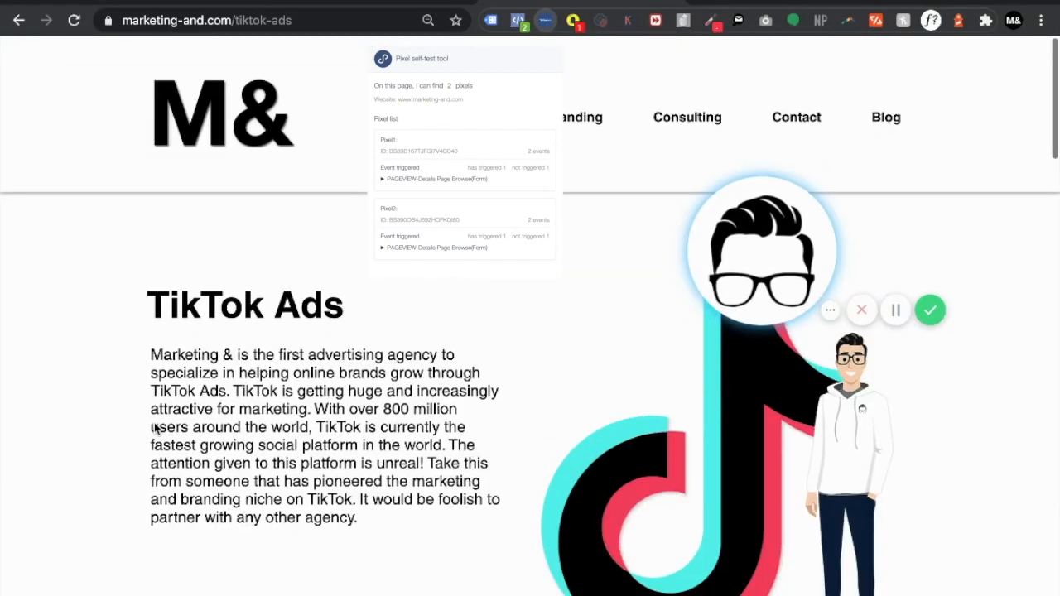
{"action": "scroll", "scroll_direction": "down", "scroll_amount": 3}
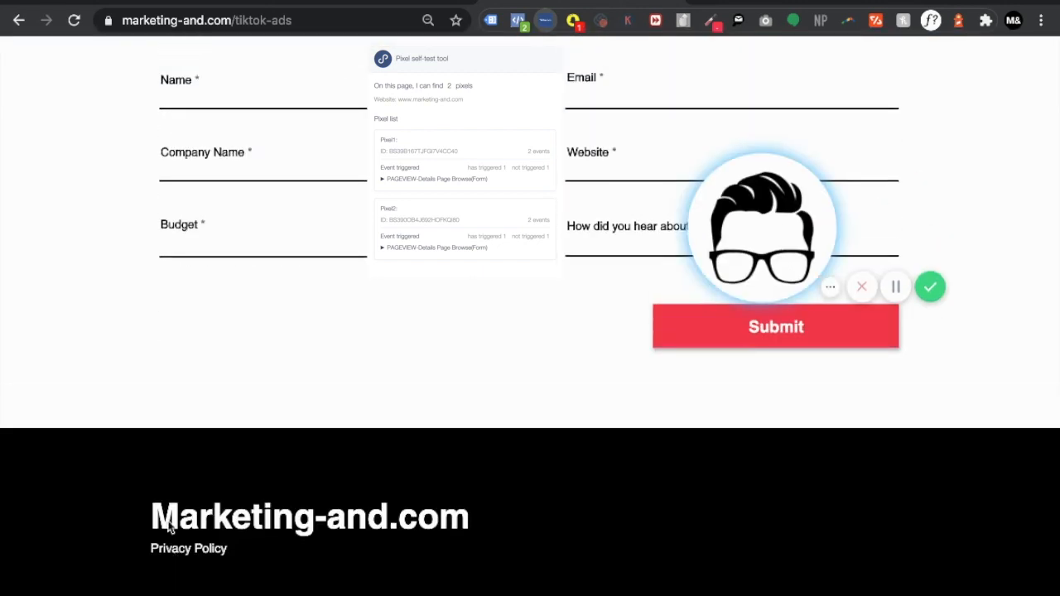
{"action": "scroll", "scroll_direction": "up", "scroll_amount": 3}
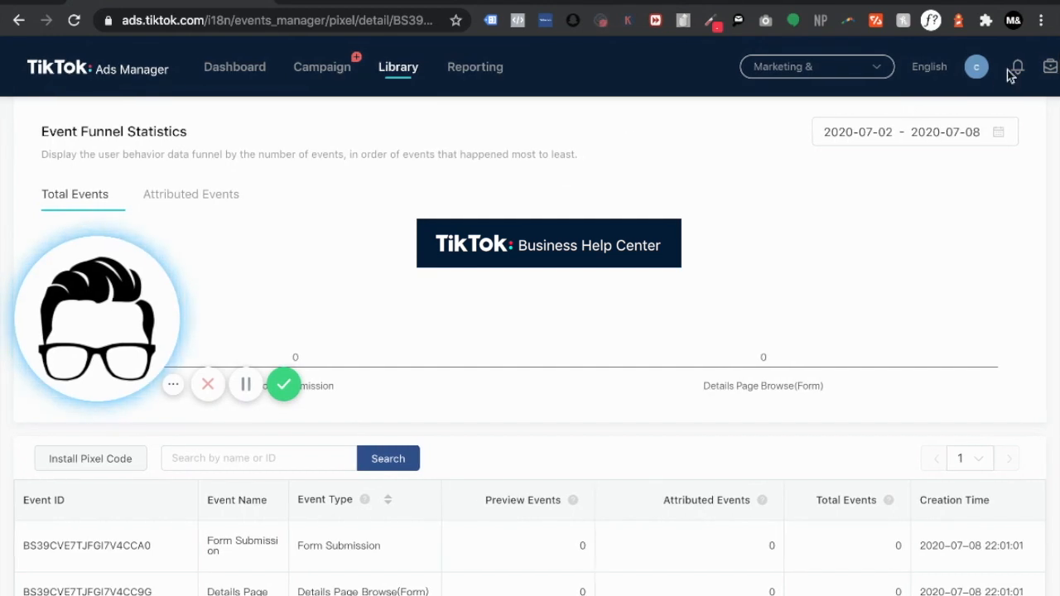
{"action": "mouse_move", "coordinate": [626, 283]}
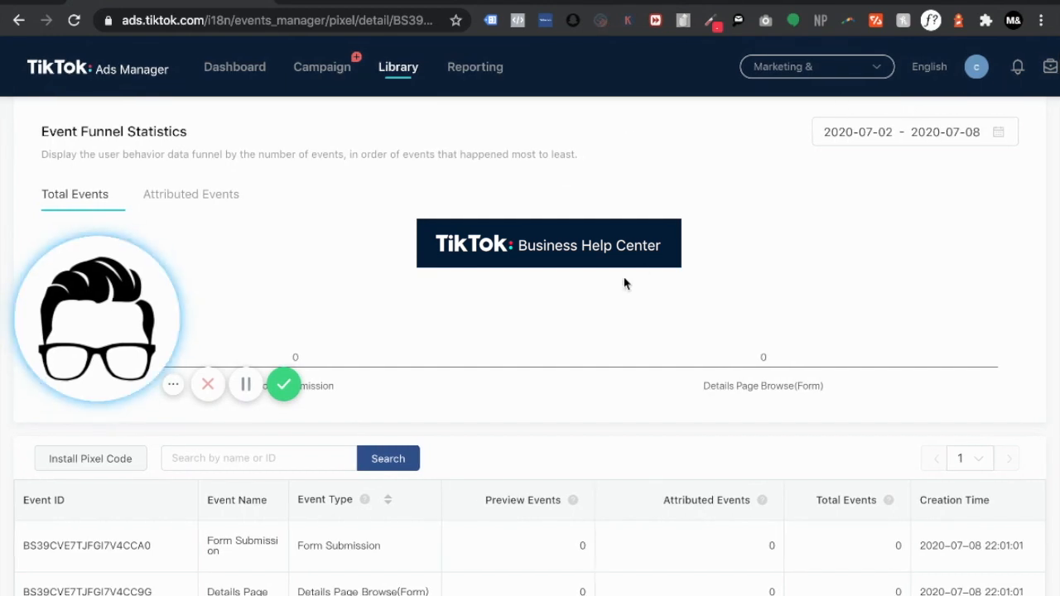